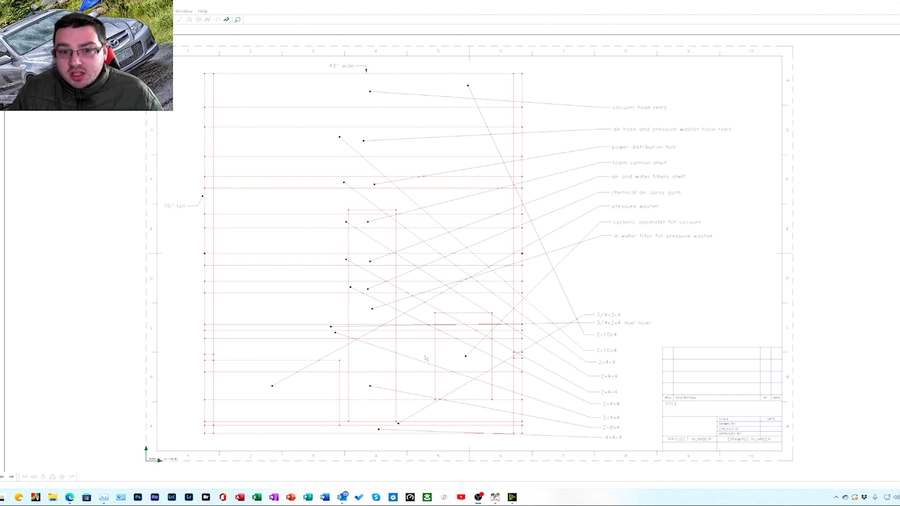
pyautogui.moveTo(297, 68)
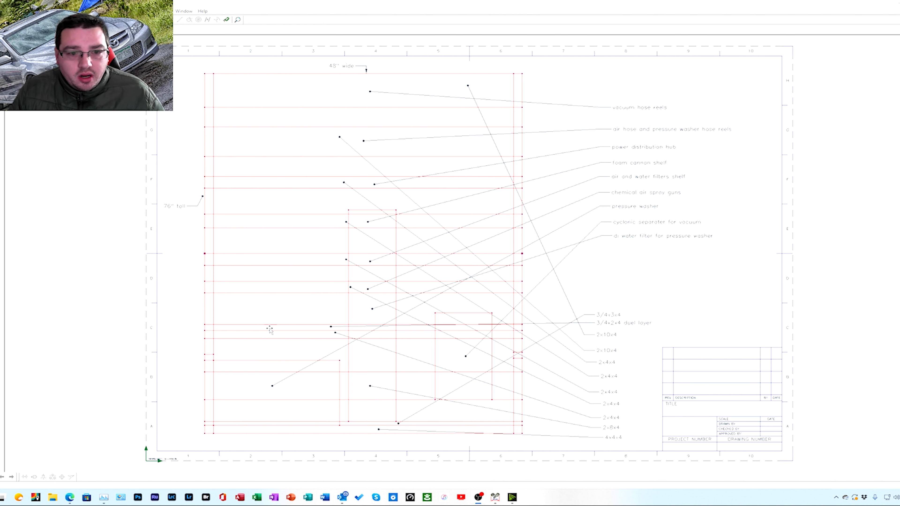
pyautogui.moveTo(368, 367)
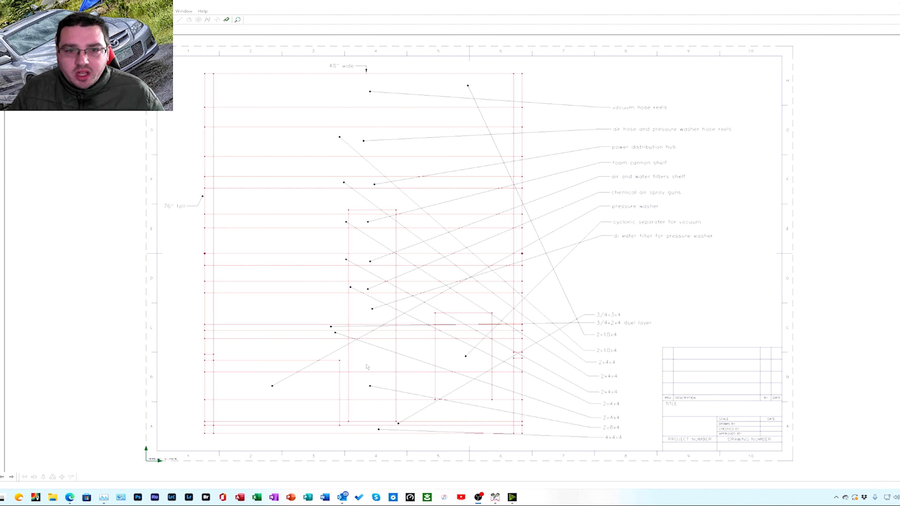
pyautogui.moveTo(243, 95)
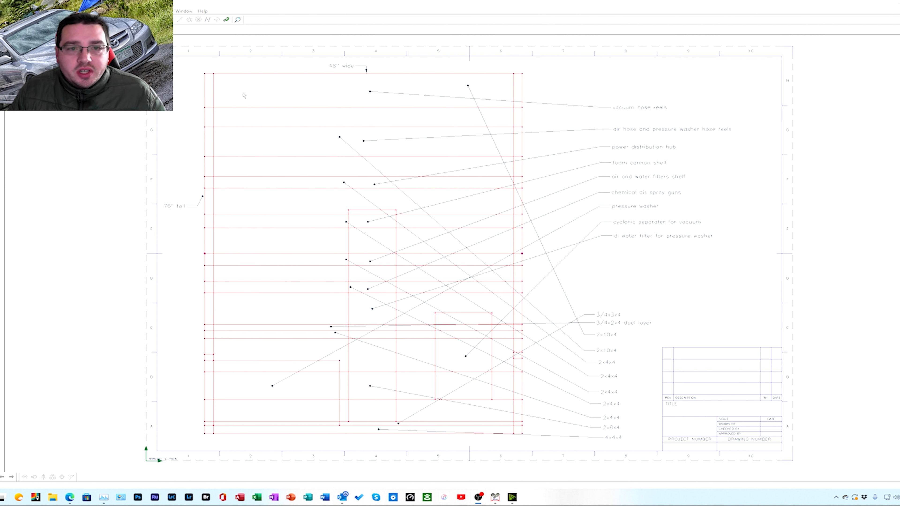
pyautogui.moveTo(423, 103)
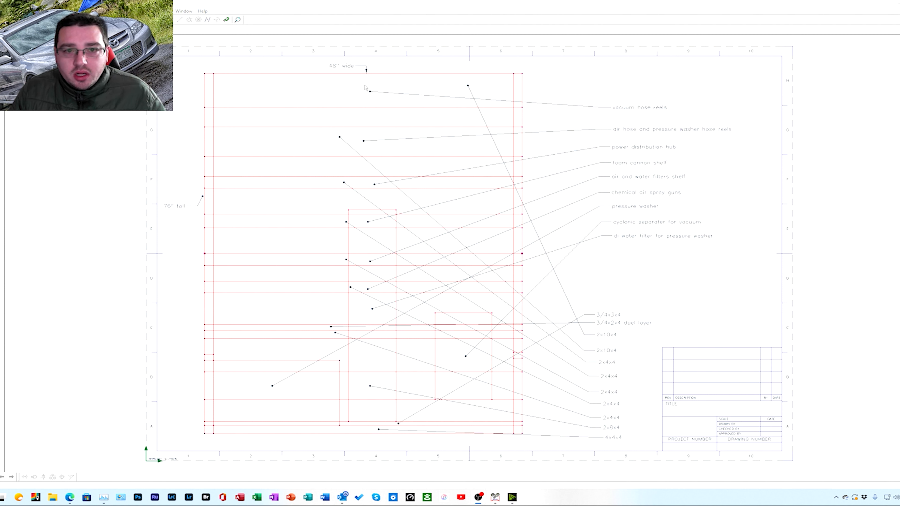
pyautogui.moveTo(183, 68)
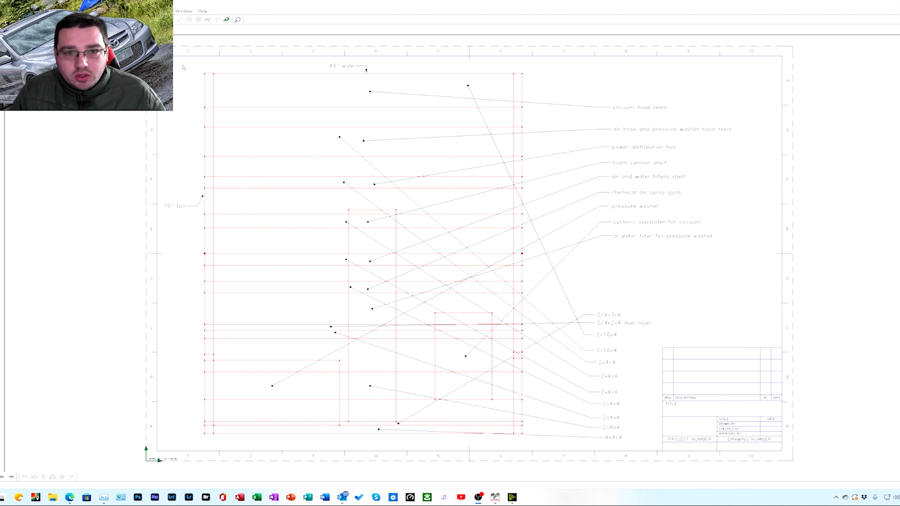
pyautogui.moveTo(295, 100)
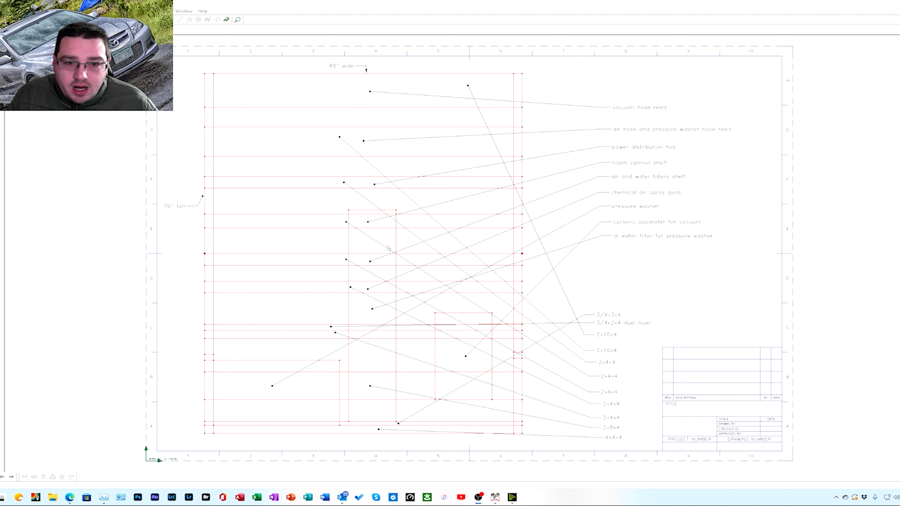
pyautogui.moveTo(370, 254)
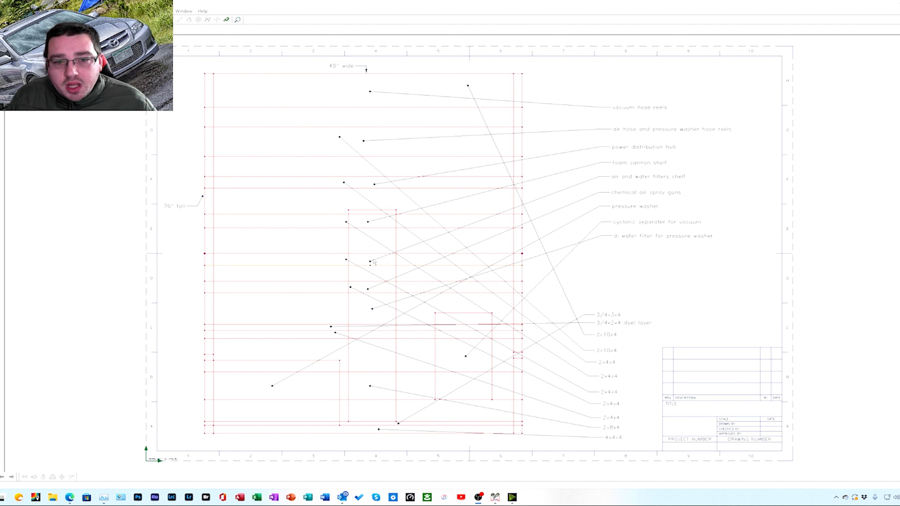
pyautogui.moveTo(377, 232)
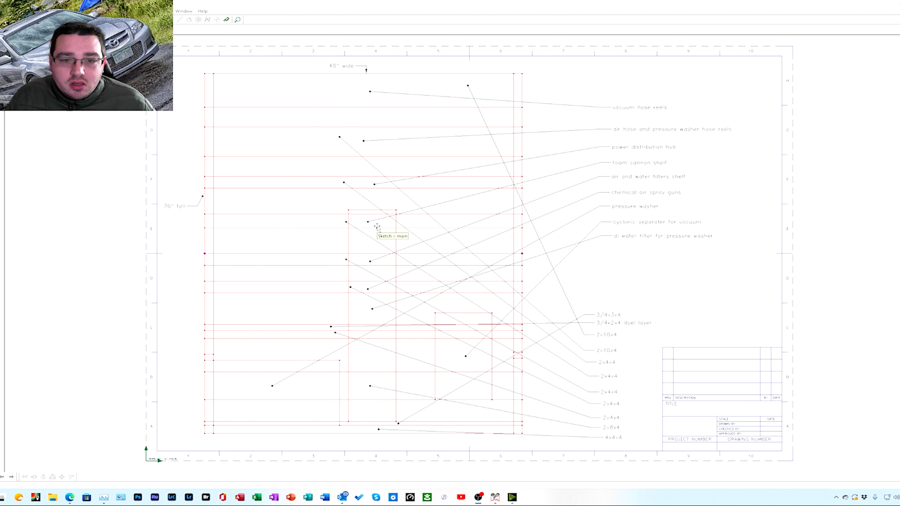
pyautogui.moveTo(369, 249)
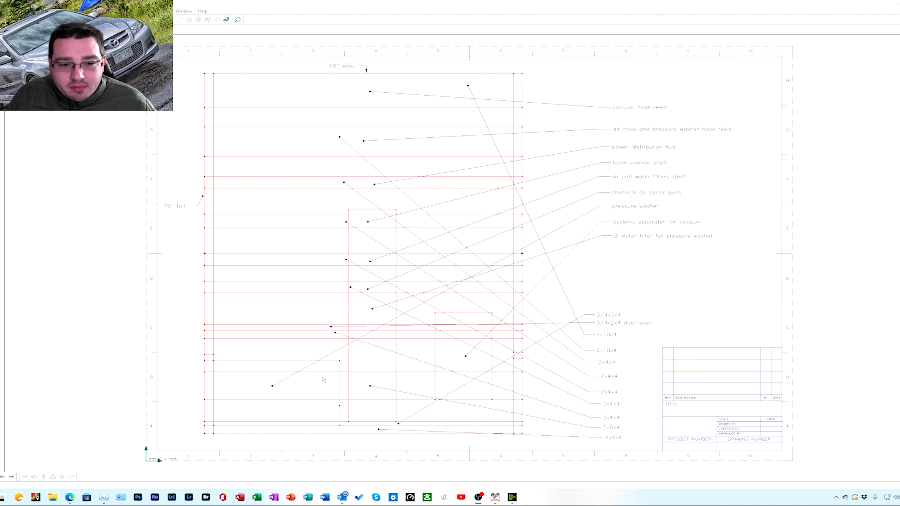
pyautogui.moveTo(290, 406)
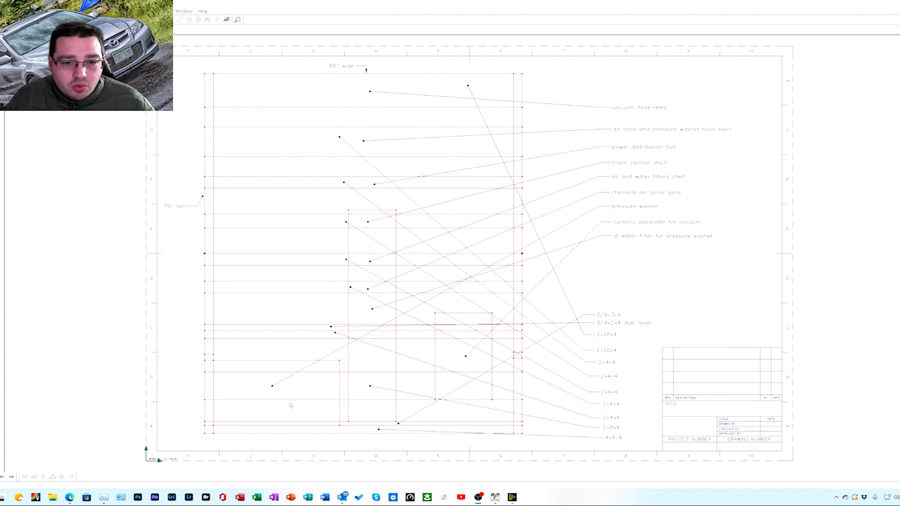
pyautogui.moveTo(458, 379)
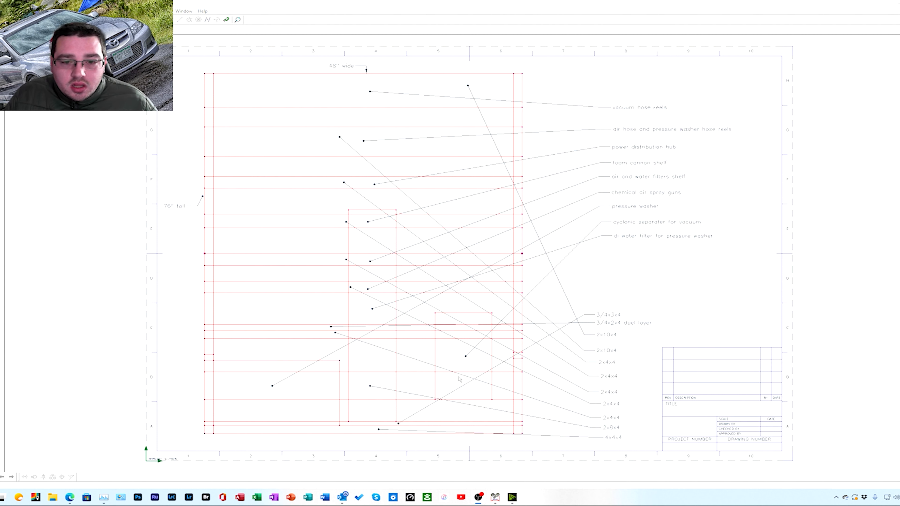
pyautogui.moveTo(460, 365)
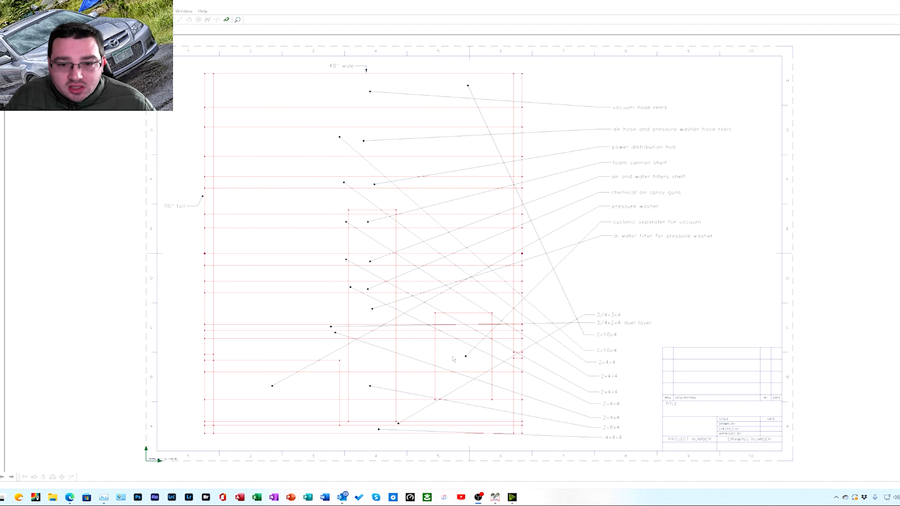
pyautogui.moveTo(460, 331)
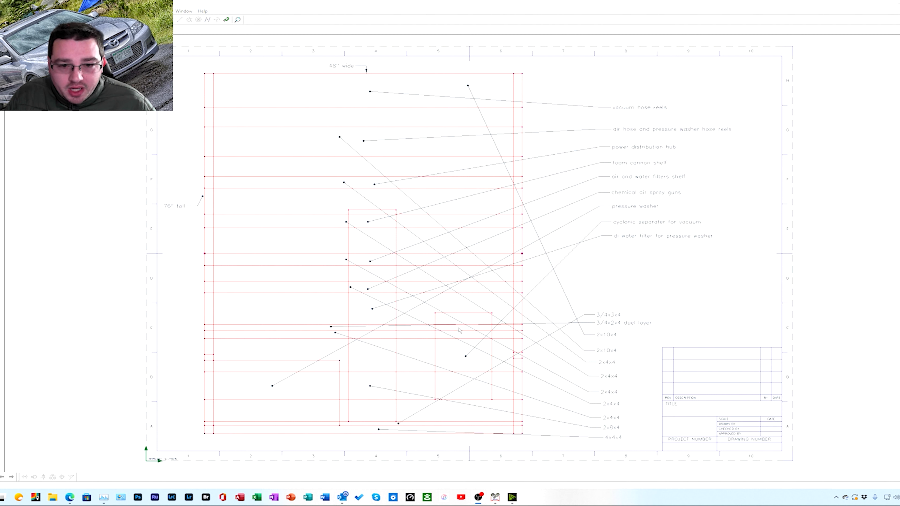
pyautogui.moveTo(462, 367)
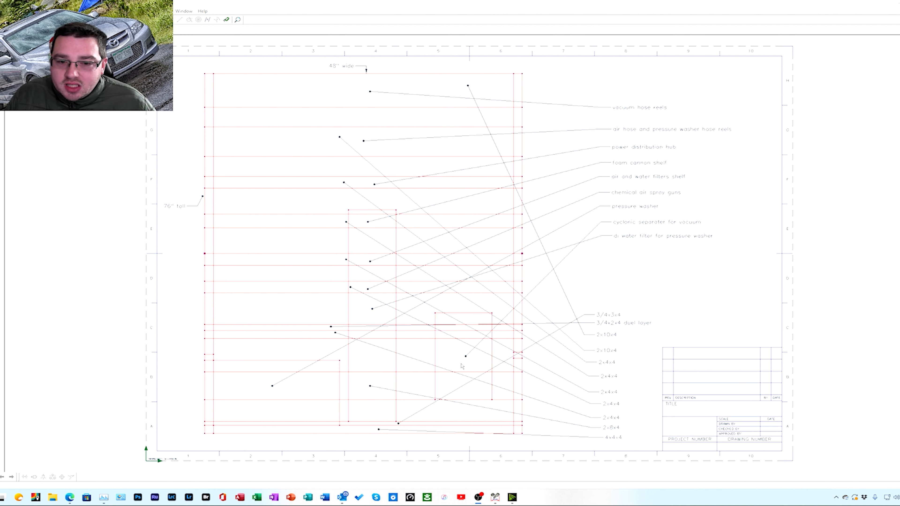
pyautogui.moveTo(459, 361)
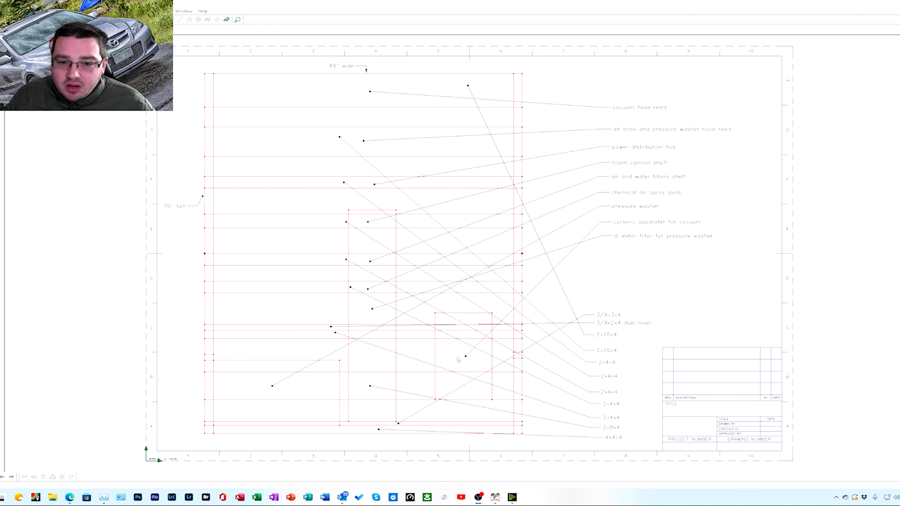
pyautogui.moveTo(321, 317)
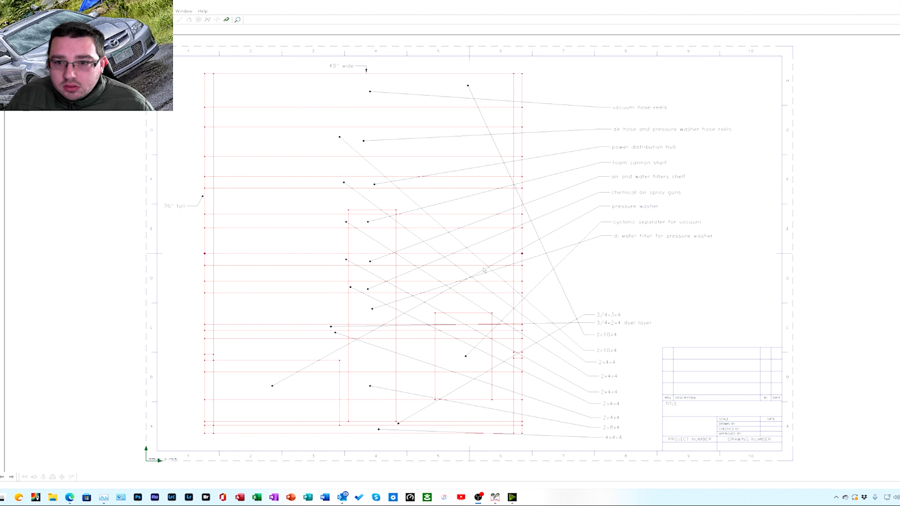
pyautogui.moveTo(494, 271)
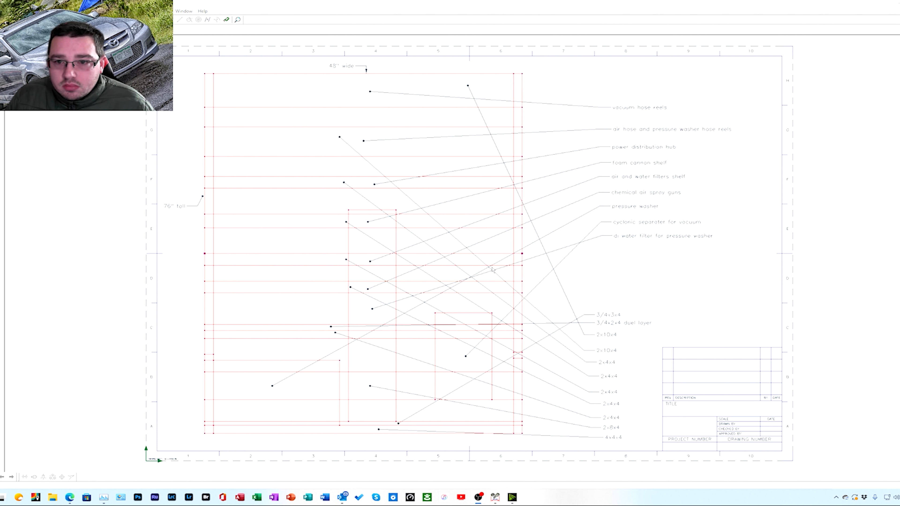
pyautogui.moveTo(477, 294)
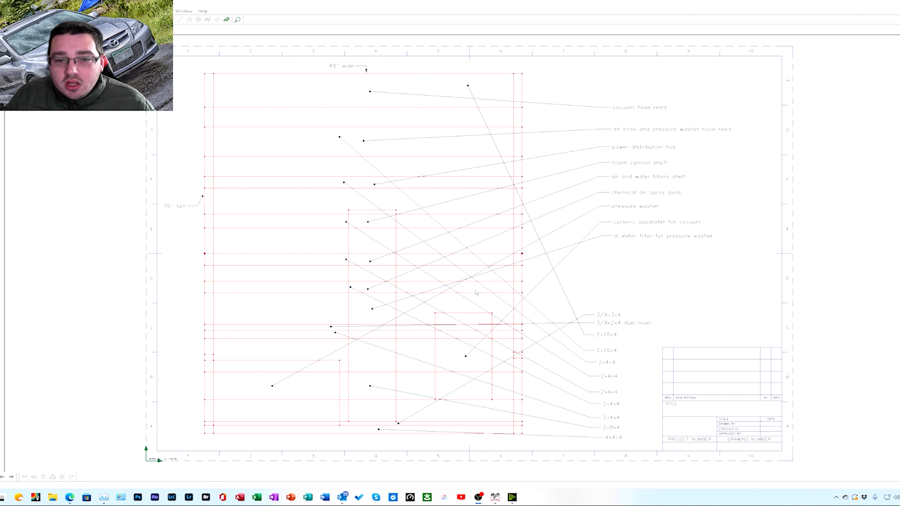
pyautogui.moveTo(353, 301)
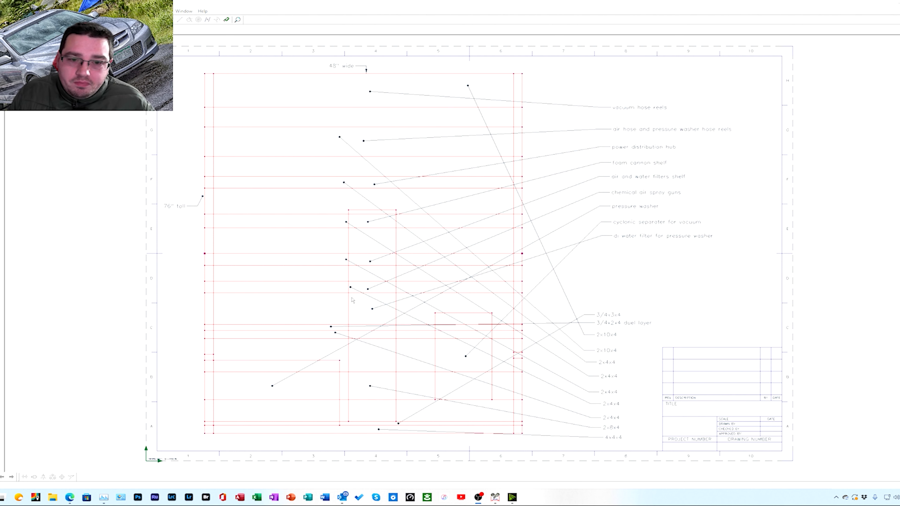
pyautogui.moveTo(371, 290)
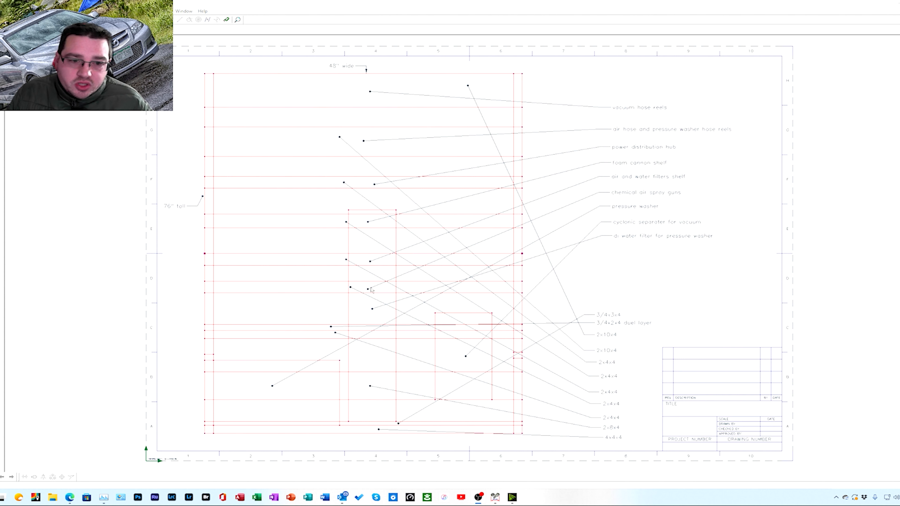
pyautogui.moveTo(417, 311)
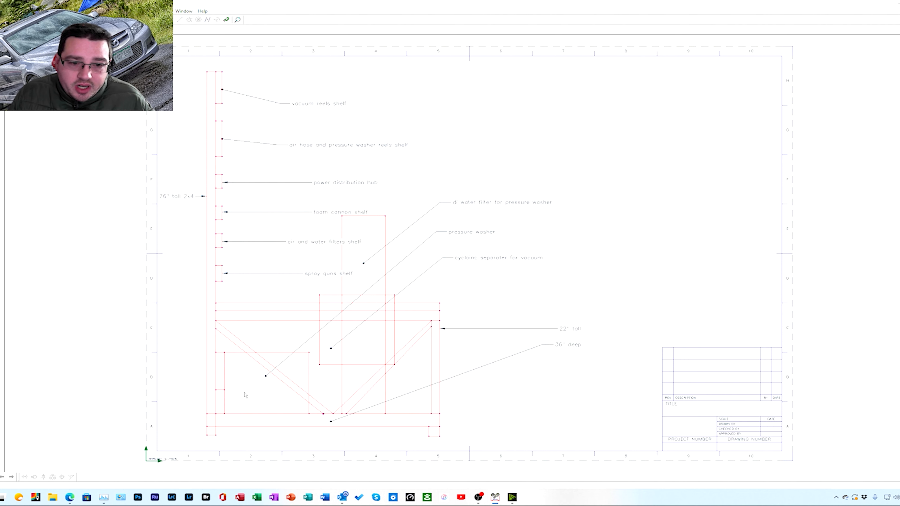
pyautogui.moveTo(233, 200)
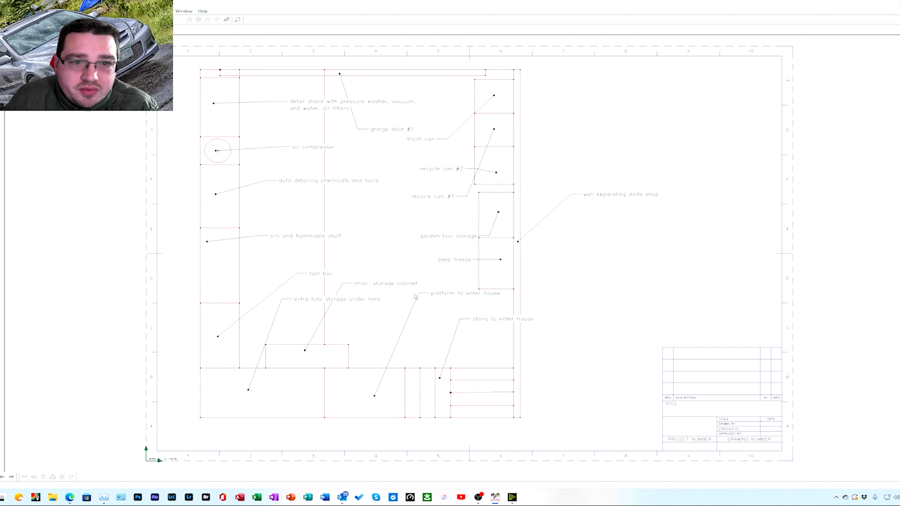
pyautogui.moveTo(498, 106)
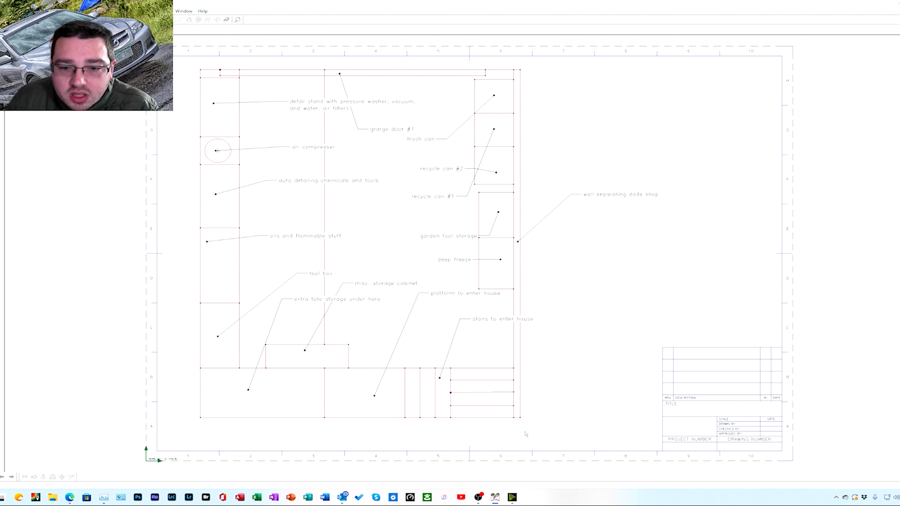
pyautogui.moveTo(574, 123)
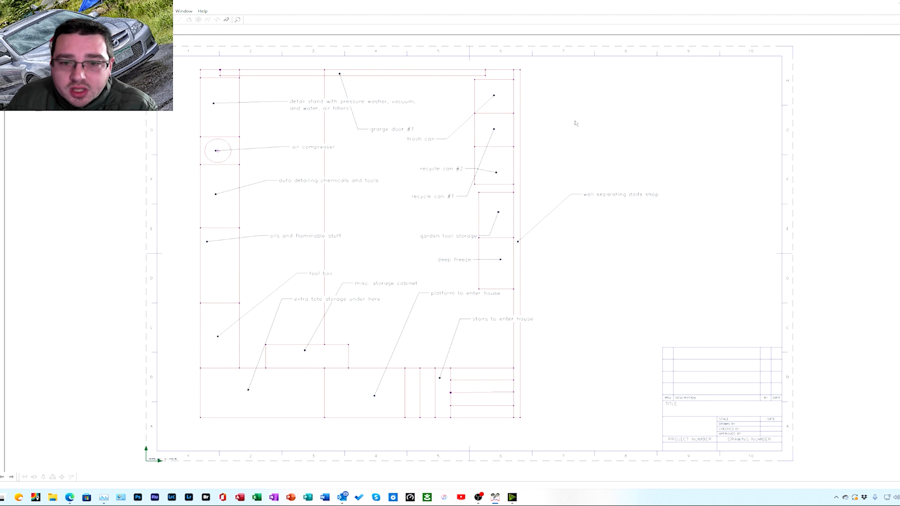
pyautogui.moveTo(499, 155)
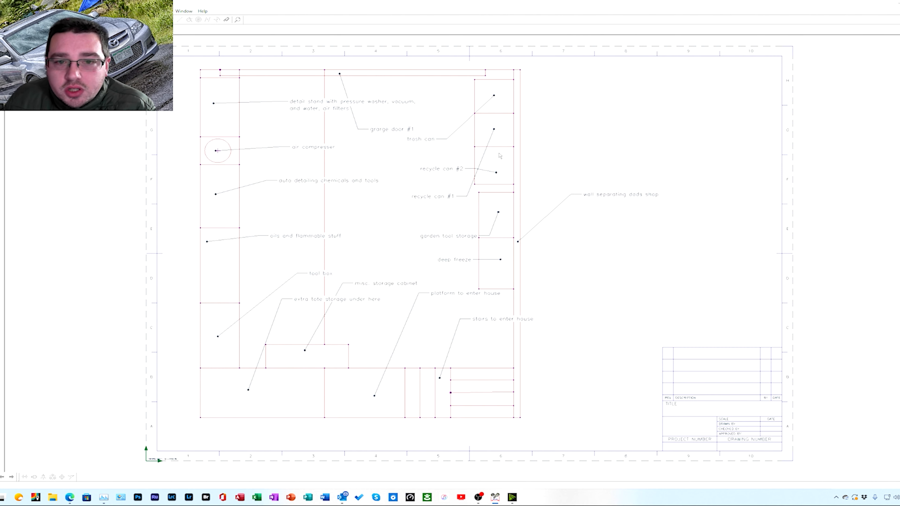
pyautogui.moveTo(505, 135)
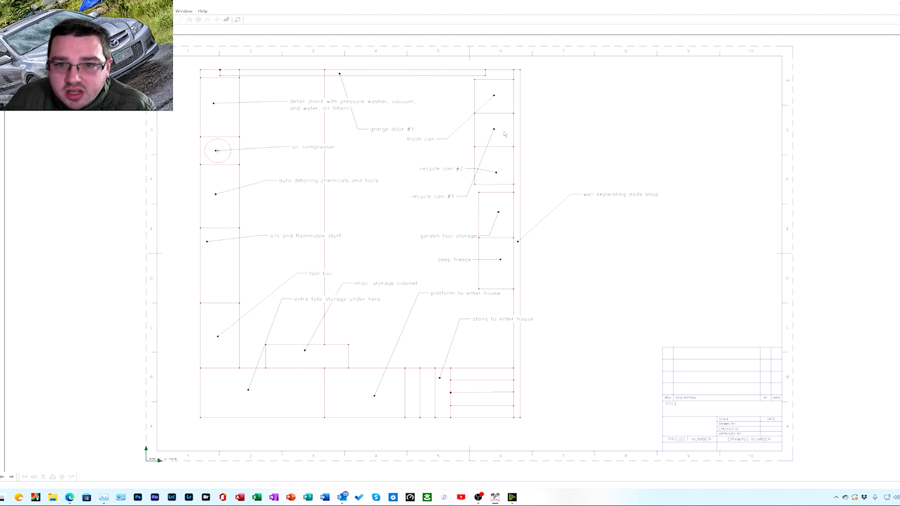
pyautogui.moveTo(492, 224)
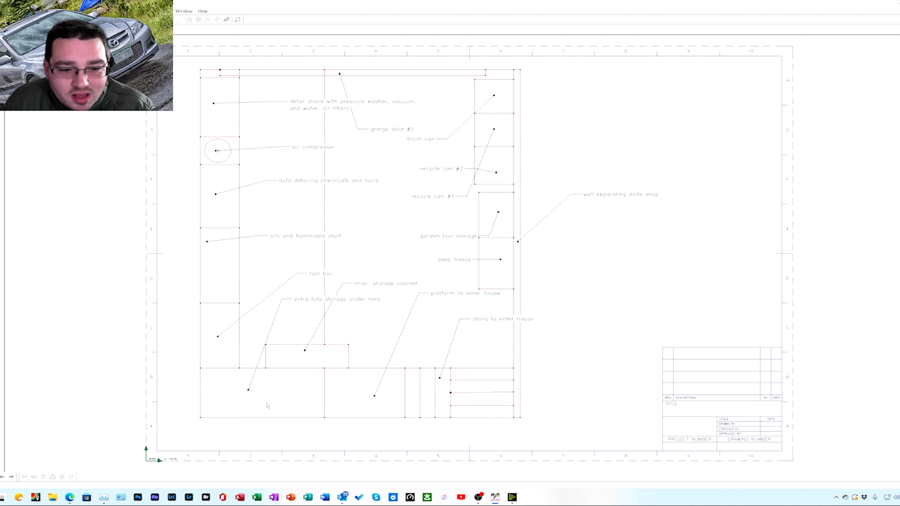
pyautogui.moveTo(279, 396)
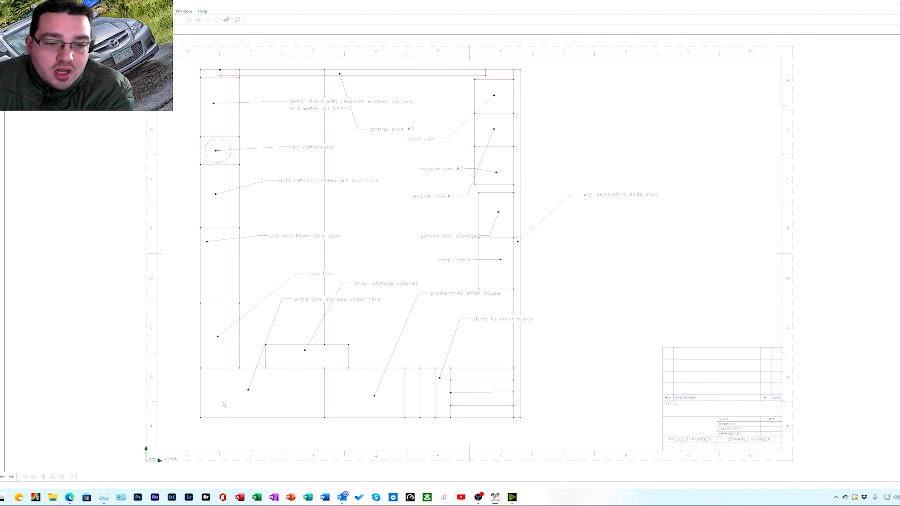
pyautogui.moveTo(238, 406)
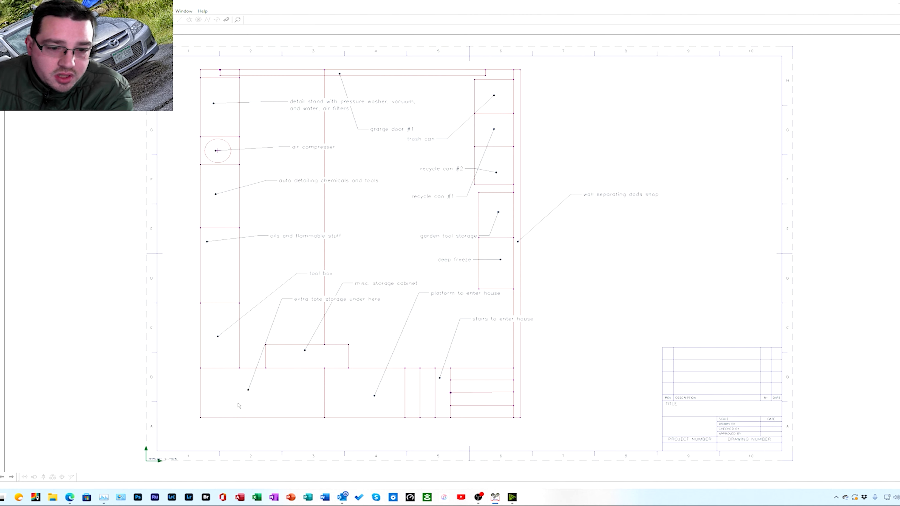
pyautogui.moveTo(291, 401)
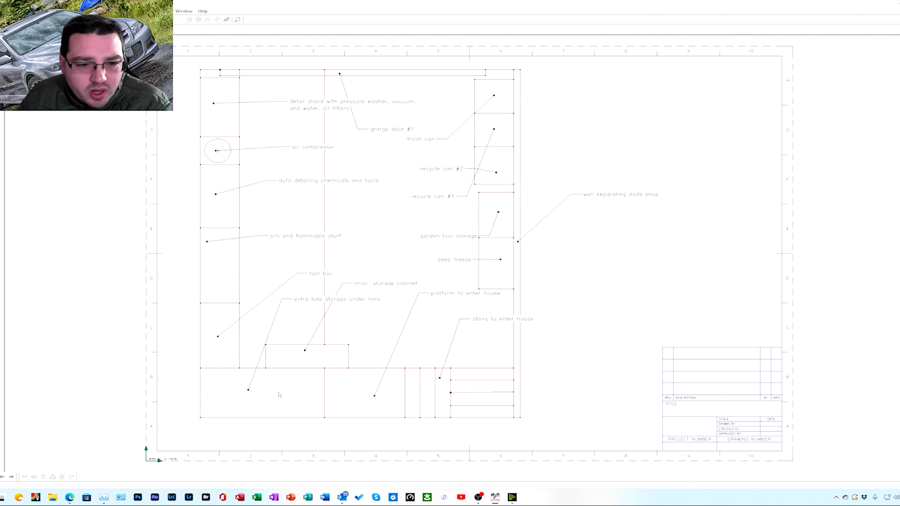
pyautogui.moveTo(298, 409)
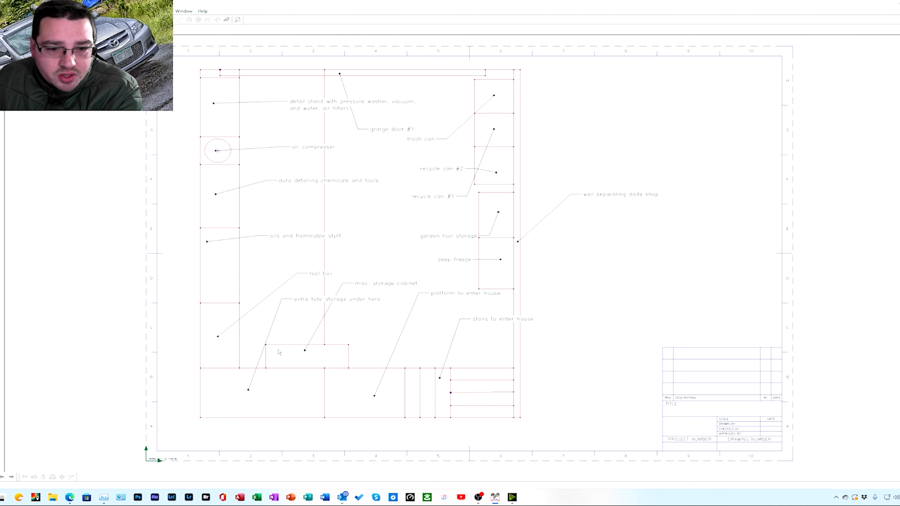
pyautogui.moveTo(288, 360)
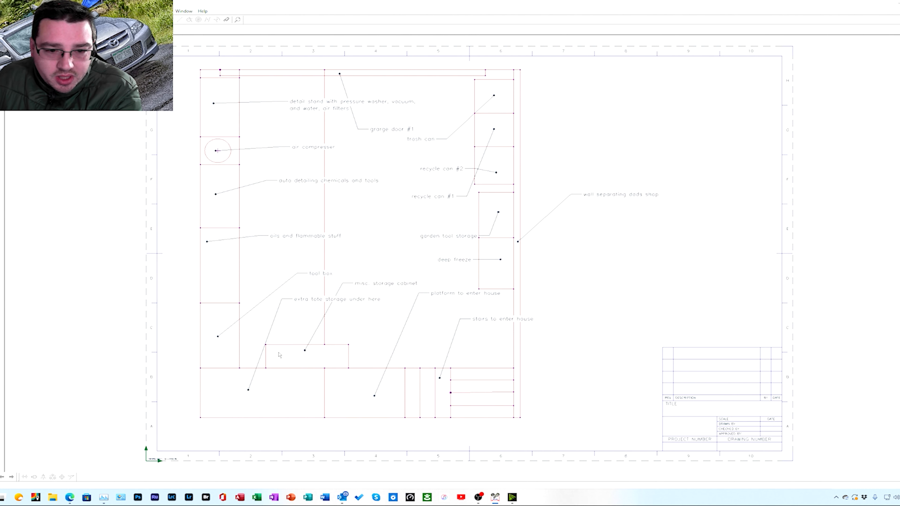
pyautogui.moveTo(343, 358)
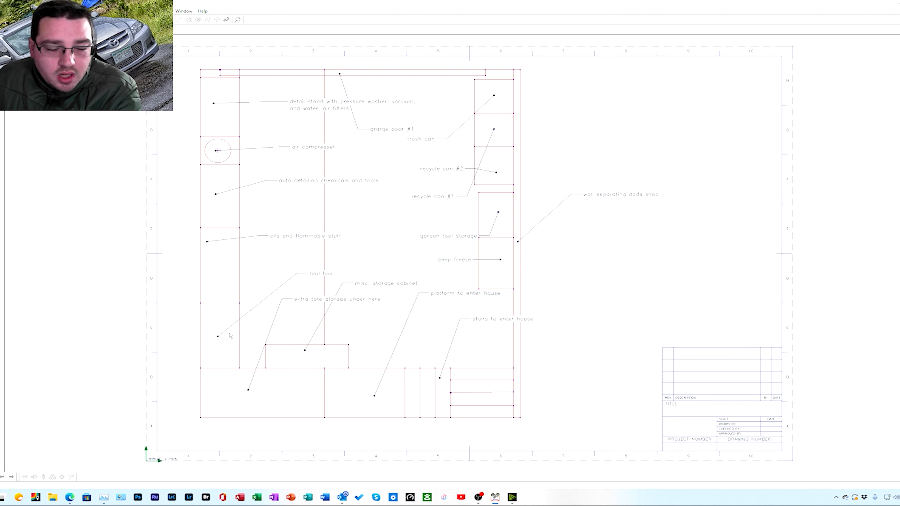
pyautogui.moveTo(233, 319)
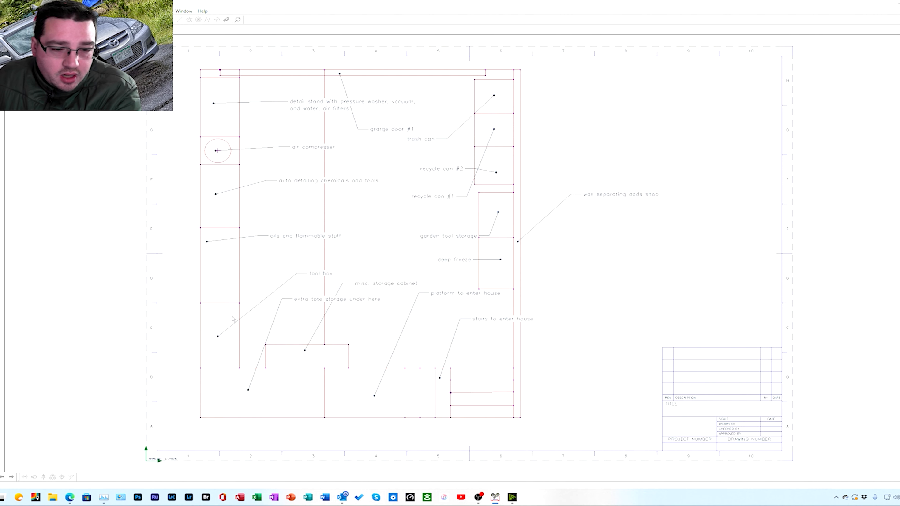
pyautogui.moveTo(228, 327)
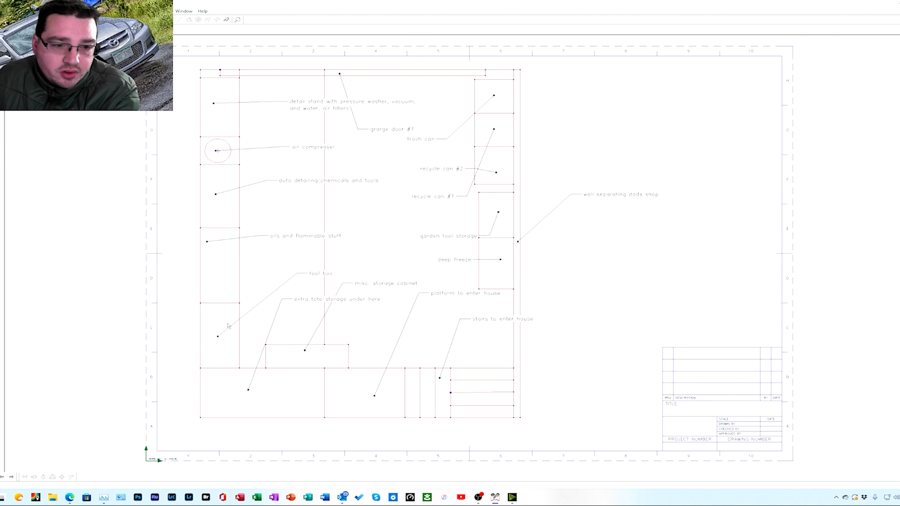
pyautogui.moveTo(232, 316)
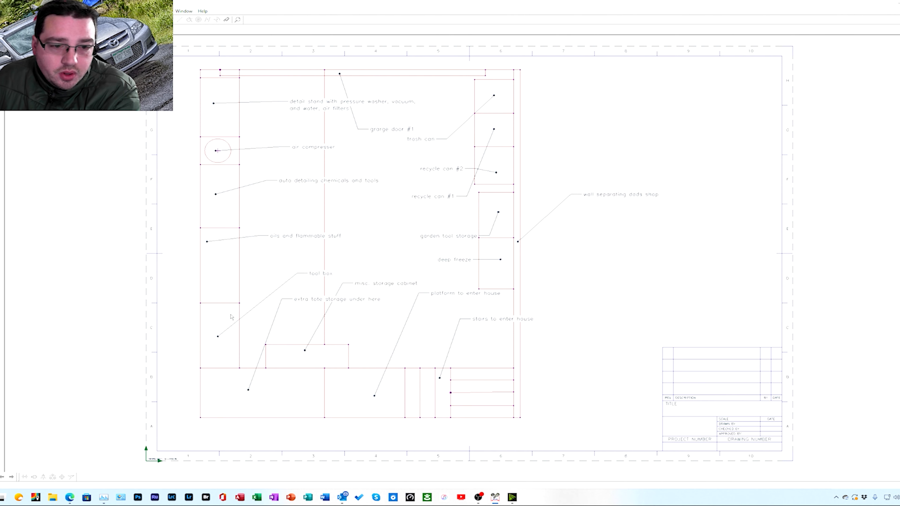
pyautogui.moveTo(230, 356)
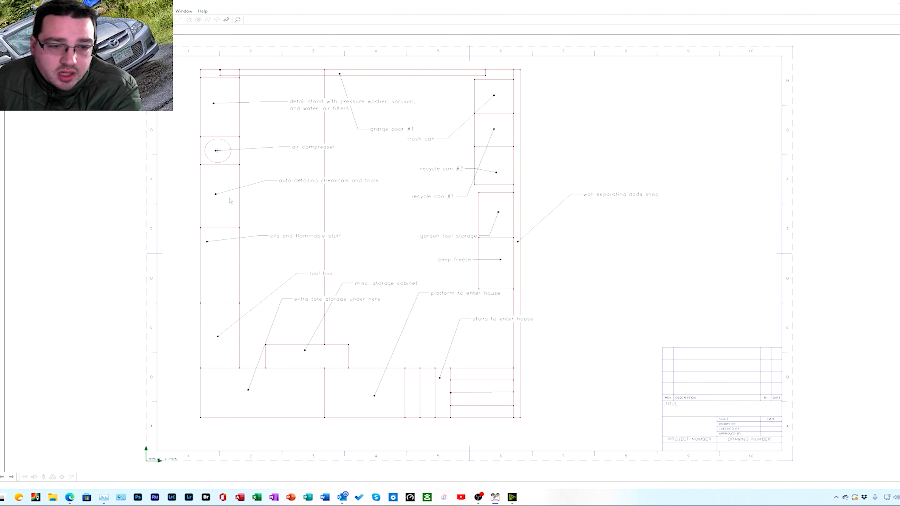
pyautogui.moveTo(209, 199)
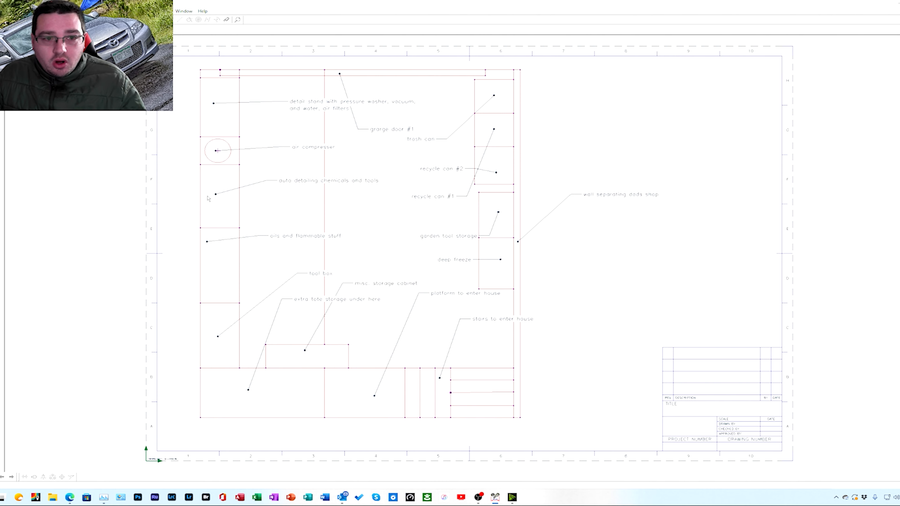
pyautogui.moveTo(204, 213)
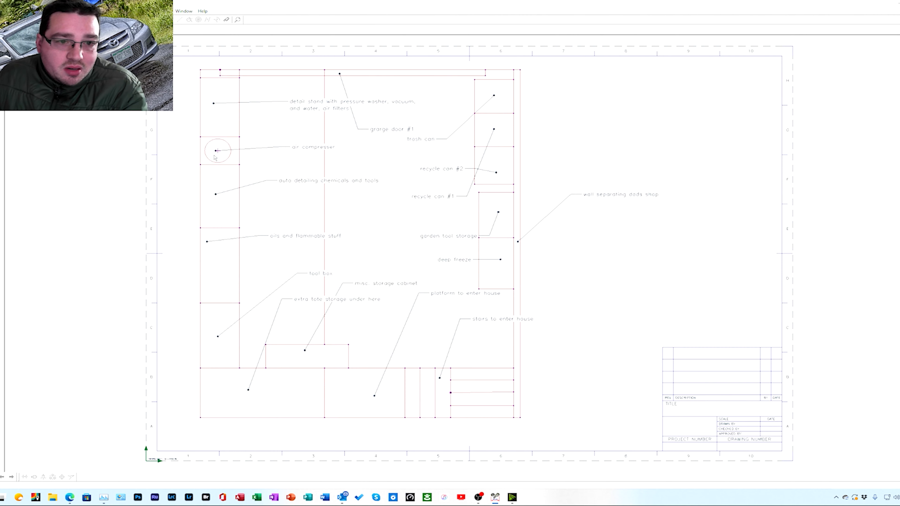
pyautogui.moveTo(259, 163)
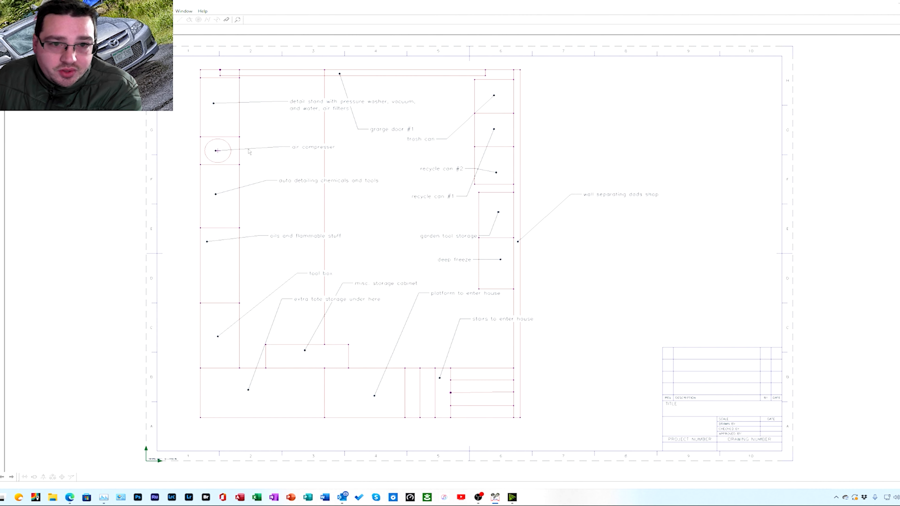
pyautogui.moveTo(243, 114)
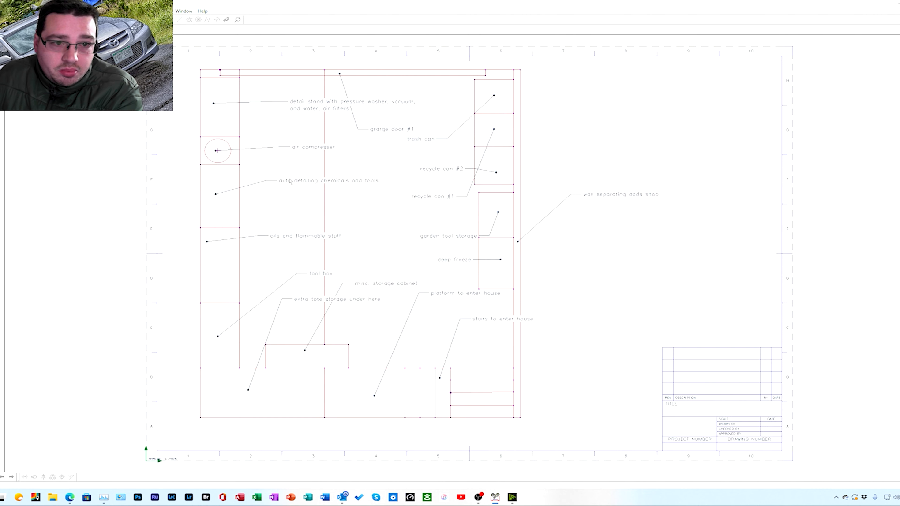
pyautogui.moveTo(232, 130)
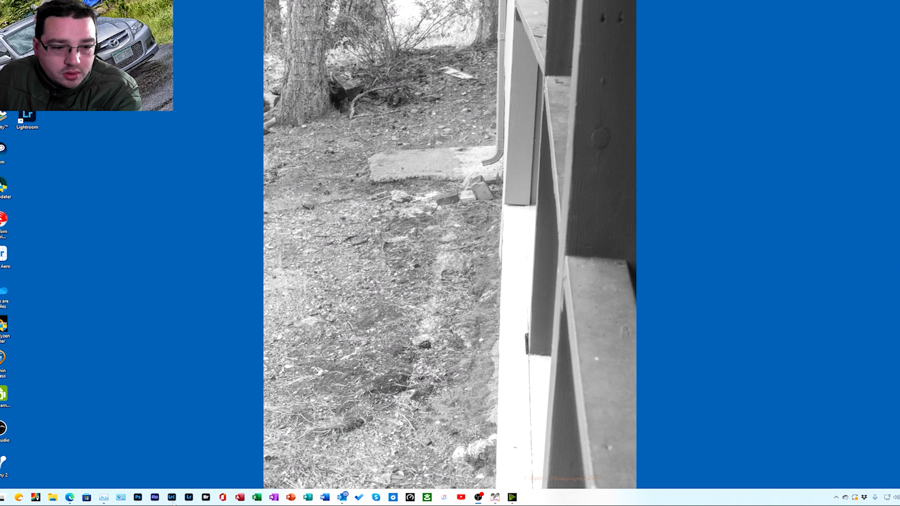
pyautogui.moveTo(69, 498)
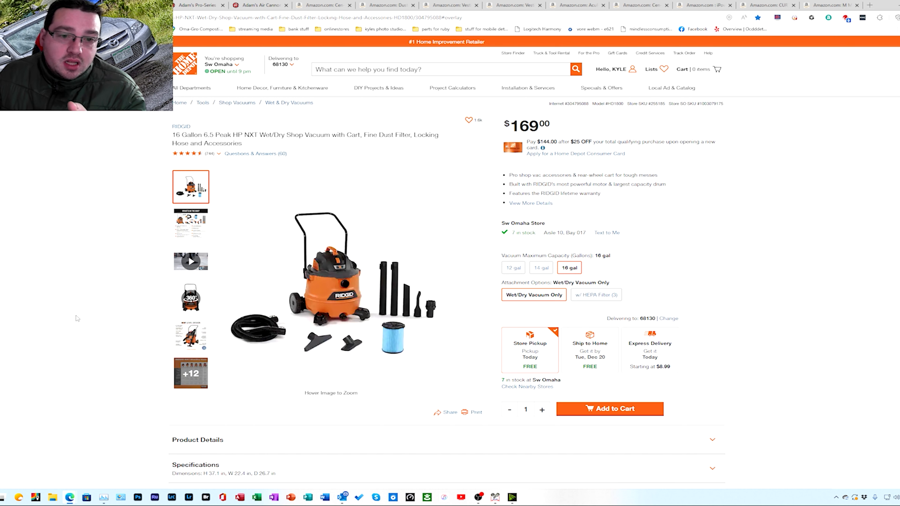
# Step: Show the RIDGID 16 Gallon vacuum's 360-degree product view and scroll toward its specifications
pyautogui.click(191, 297)
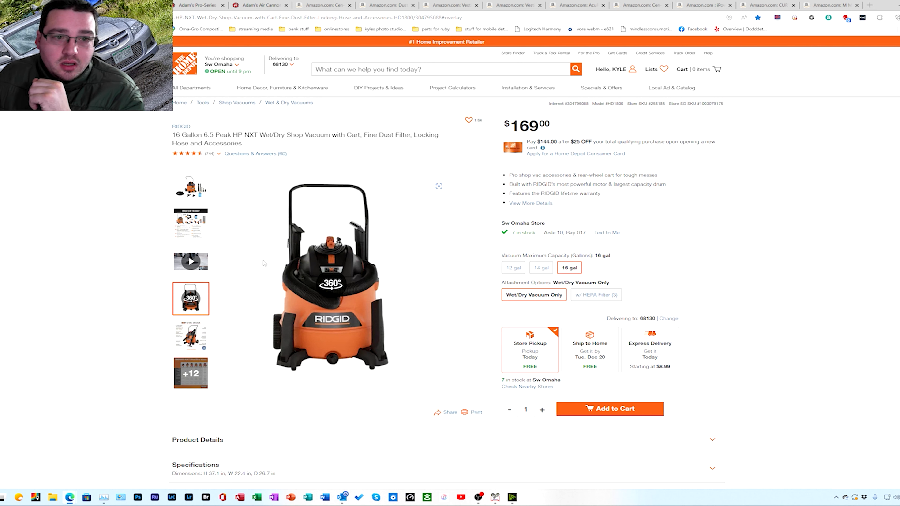
pyautogui.moveTo(257, 254)
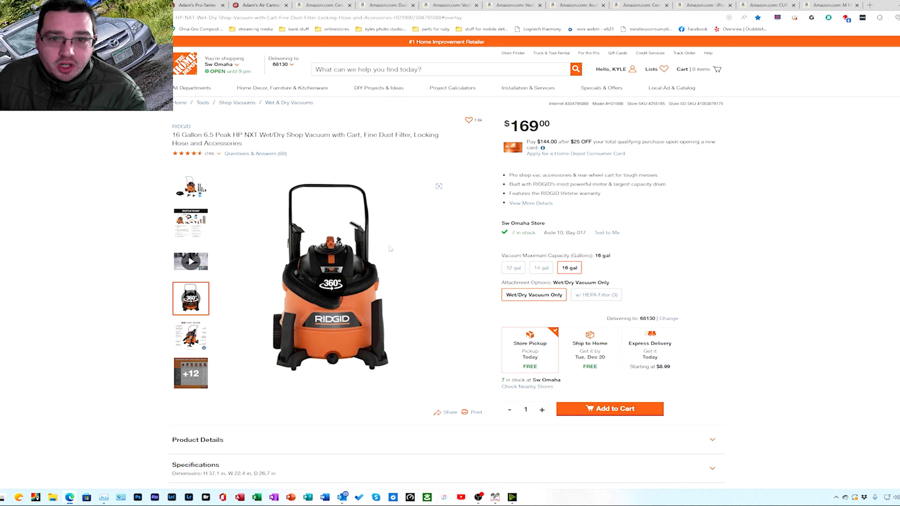
pyautogui.scroll(-3)
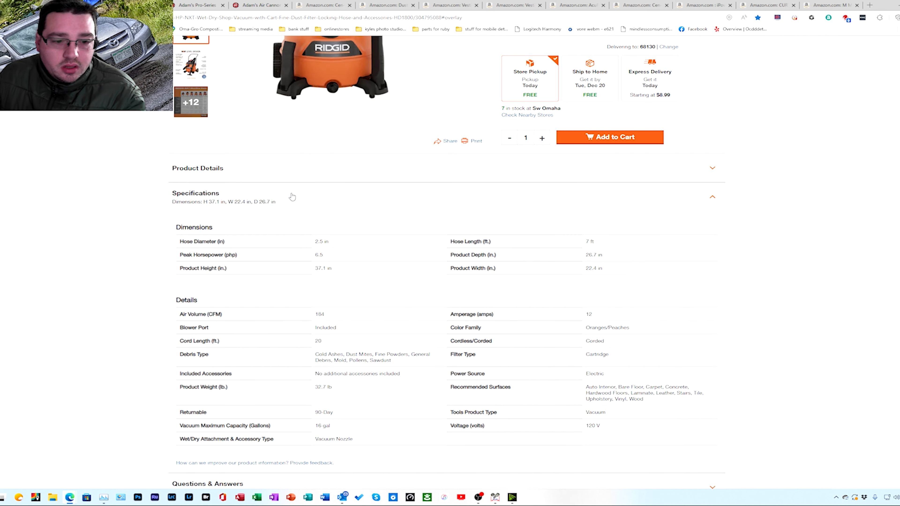
# Step: Expand and read the vacuum's product details, then expand its Specifications section
pyautogui.click(198, 168)
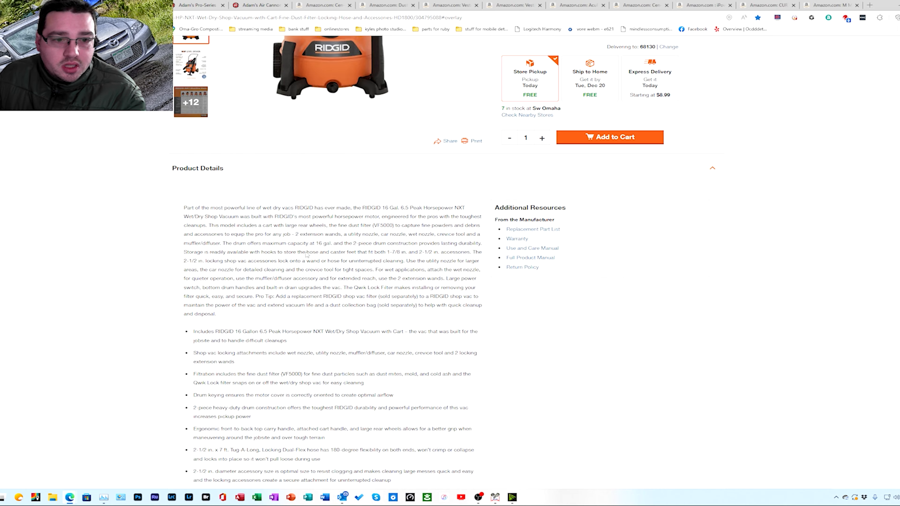
pyautogui.scroll(-3)
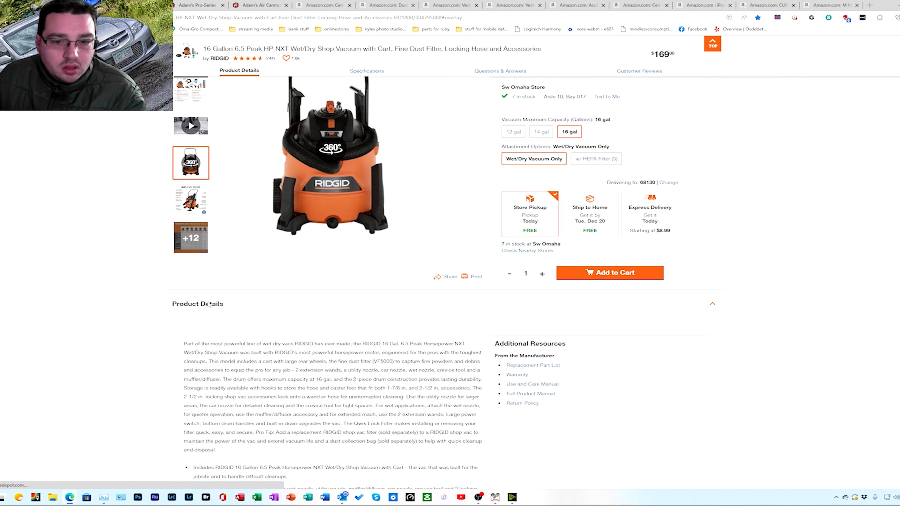
pyautogui.scroll(-3)
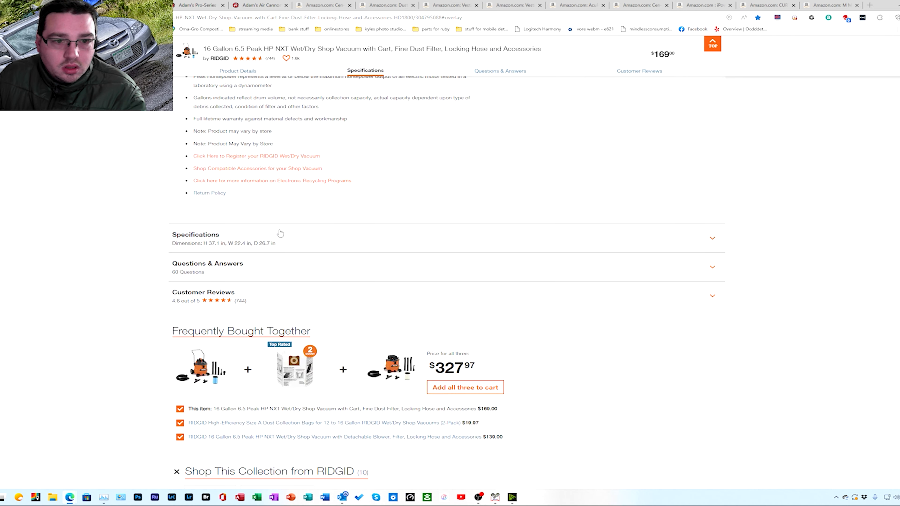
pyautogui.click(194, 234)
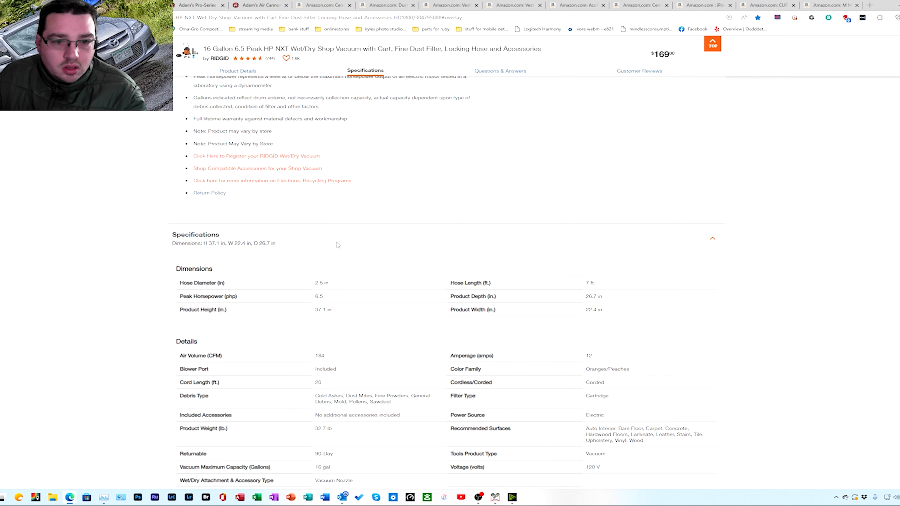
pyautogui.scroll(-3)
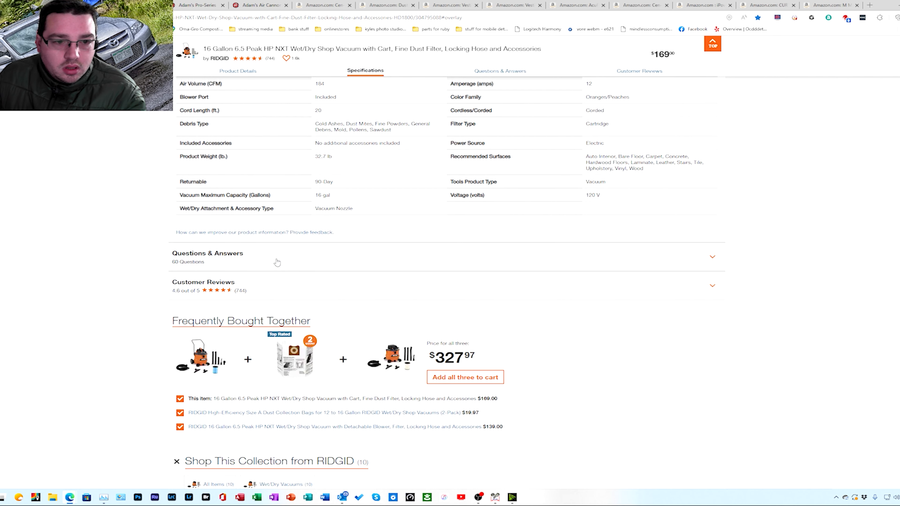
pyautogui.scroll(-3)
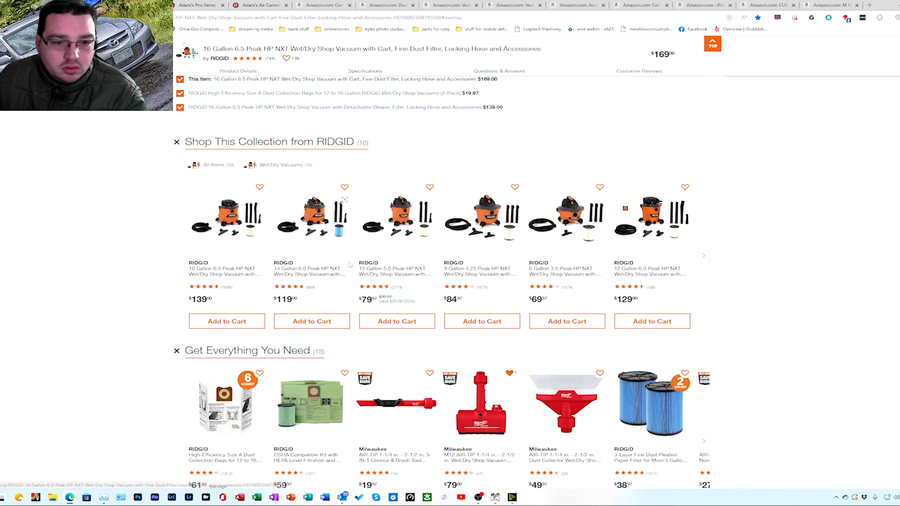
pyautogui.scroll(-3)
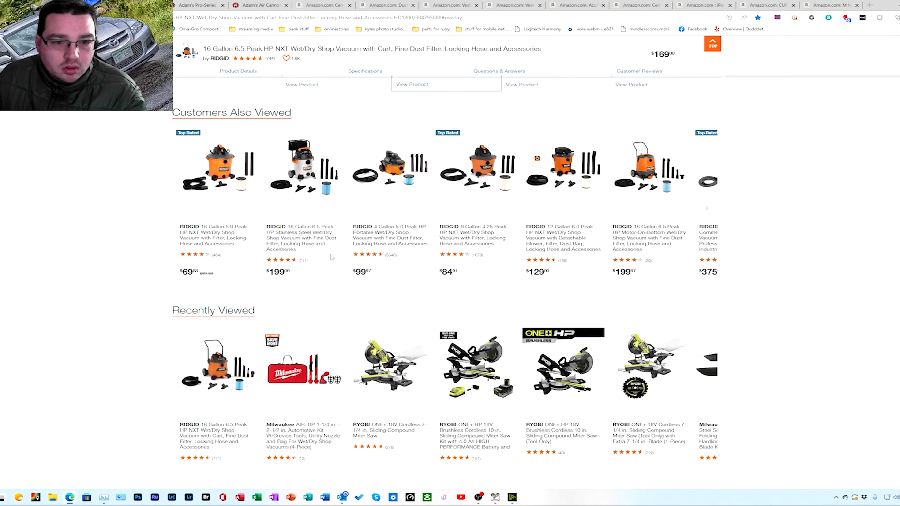
# Step: Review the product details again and return to the Specifications listing air volume, amperage and weight
pyautogui.click(365, 71)
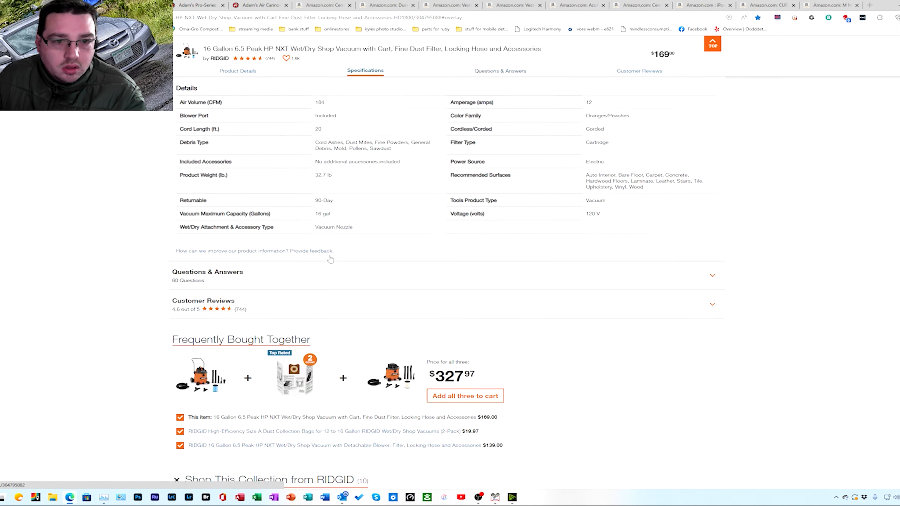
pyautogui.click(238, 70)
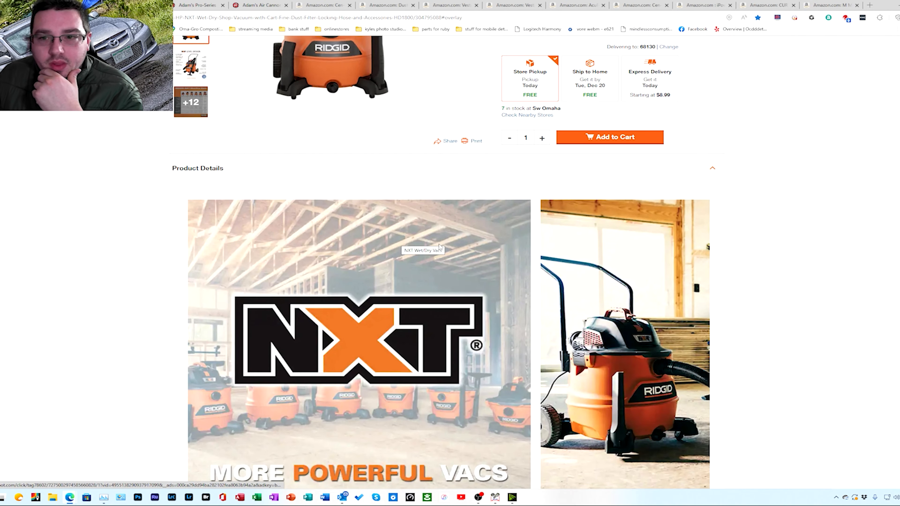
pyautogui.scroll(-3)
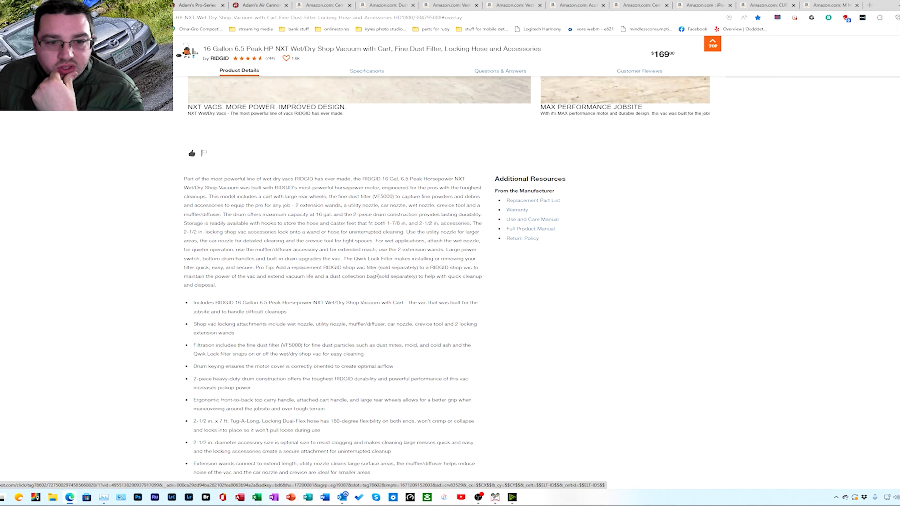
pyautogui.scroll(-3)
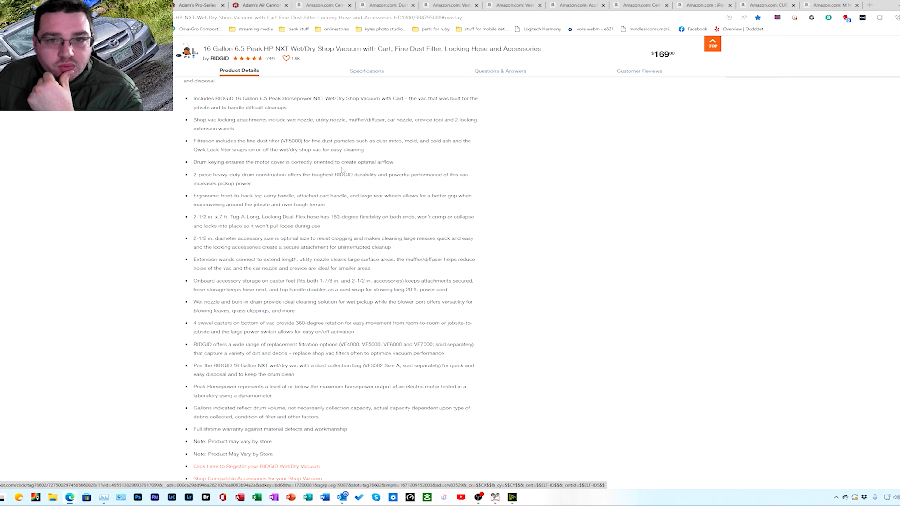
pyautogui.scroll(-3)
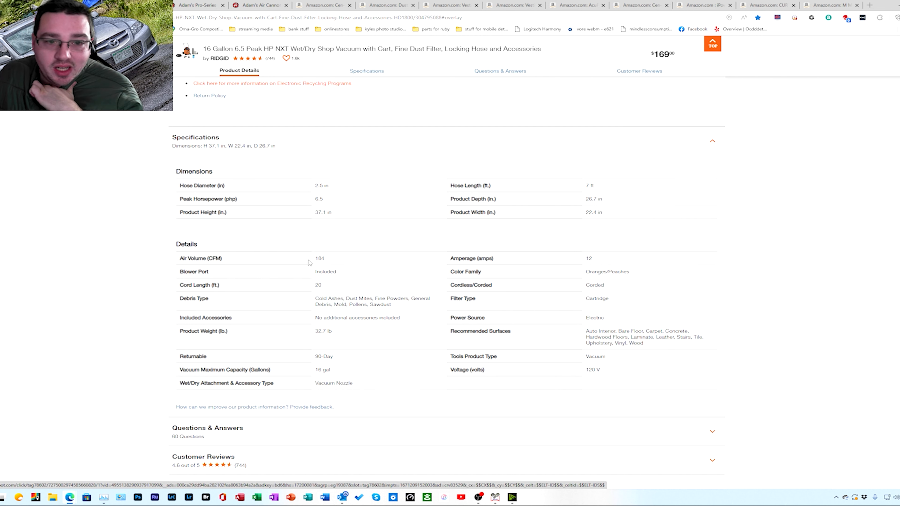
pyautogui.moveTo(367, 264)
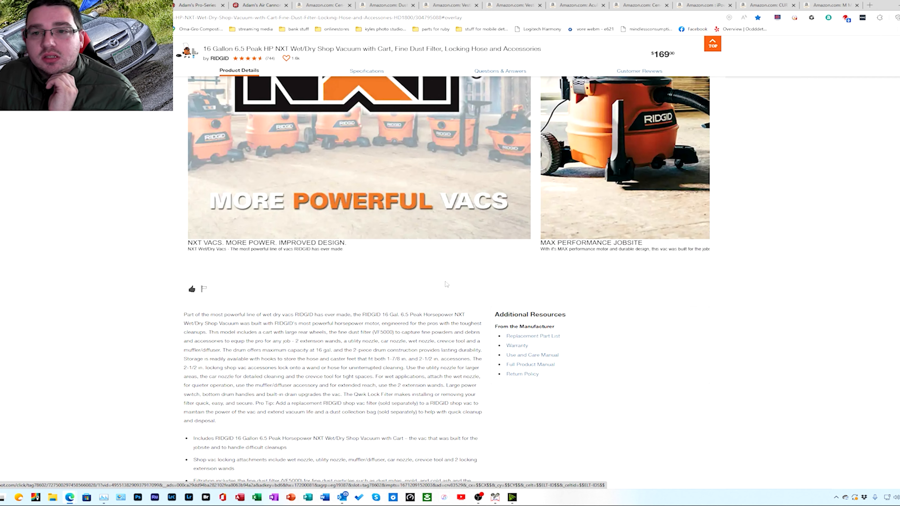
pyautogui.click(367, 71)
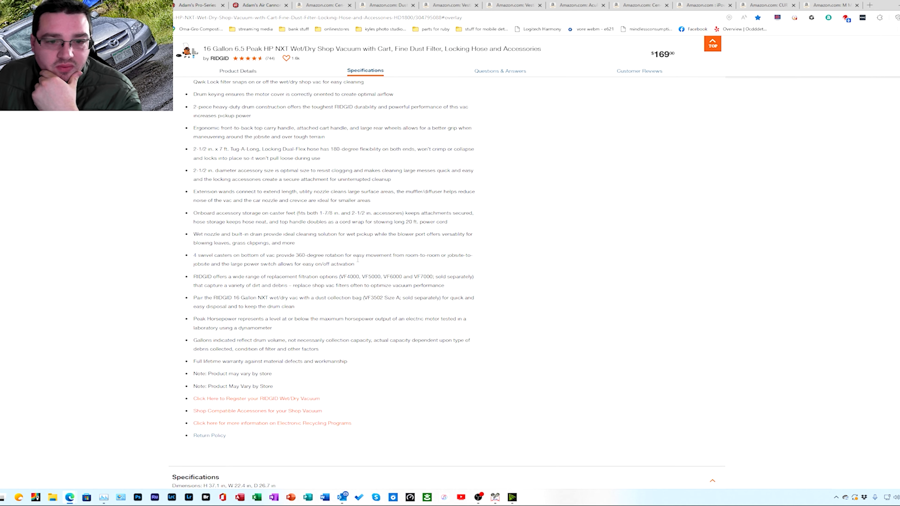
pyautogui.scroll(-3)
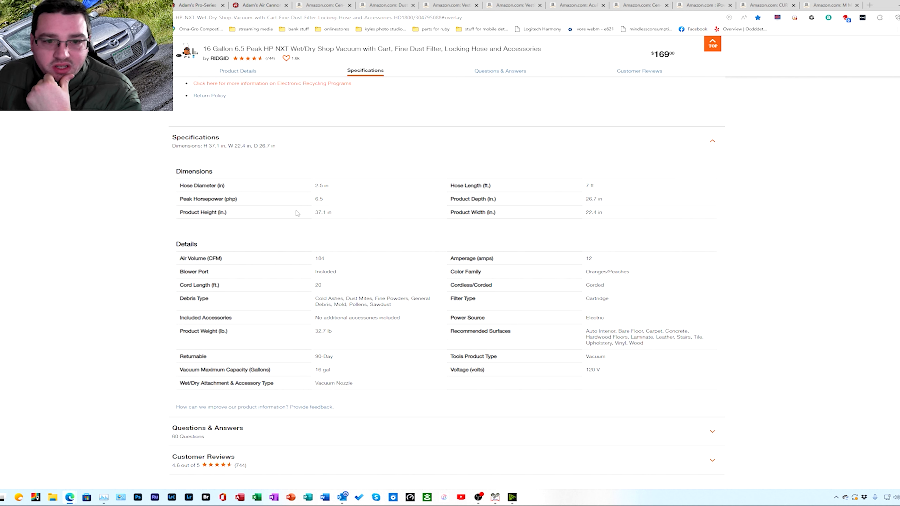
pyautogui.moveTo(387, 222)
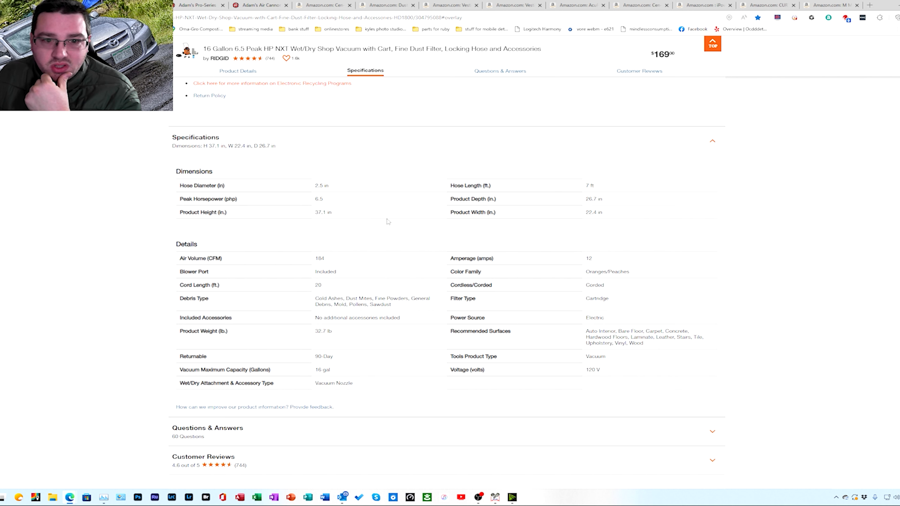
pyautogui.moveTo(364, 220)
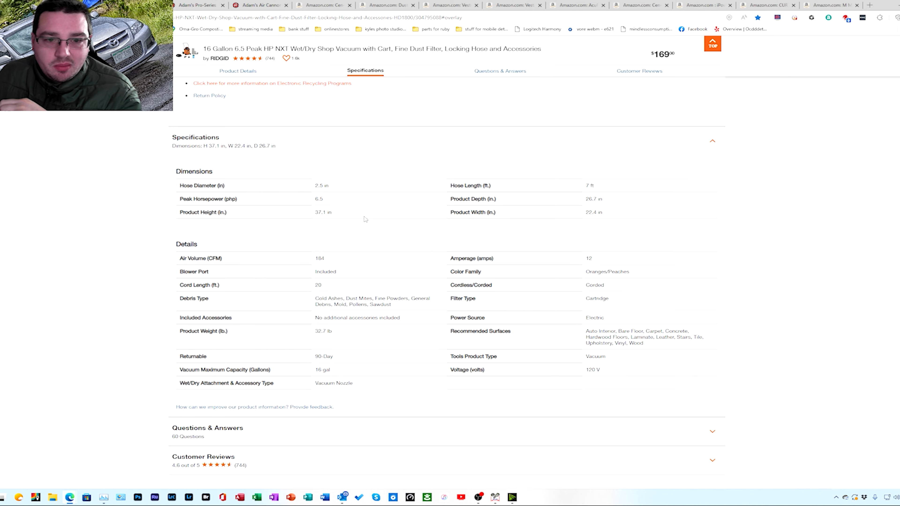
# Step: View the Rolling Wheel Detailing Stand, then the Portable Spotless Water Deionizer page at $599.99
pyautogui.click(238, 71)
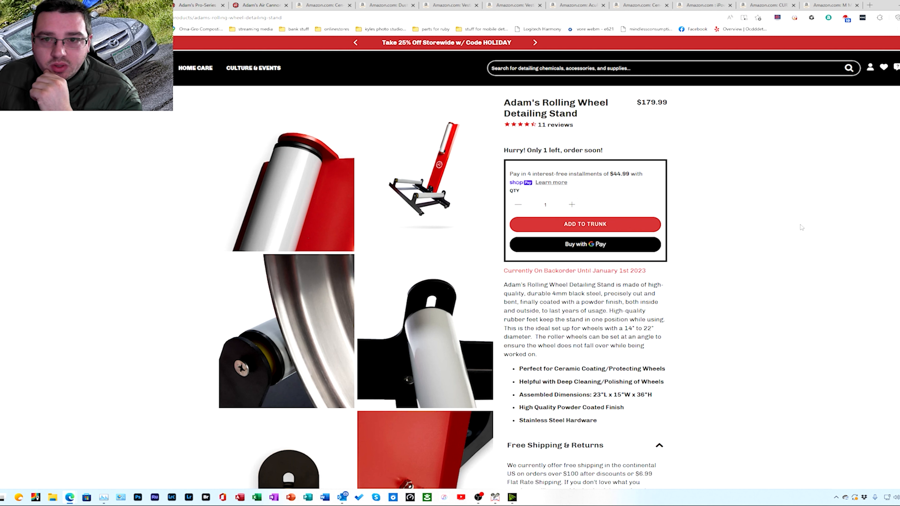
pyautogui.moveTo(806, 274)
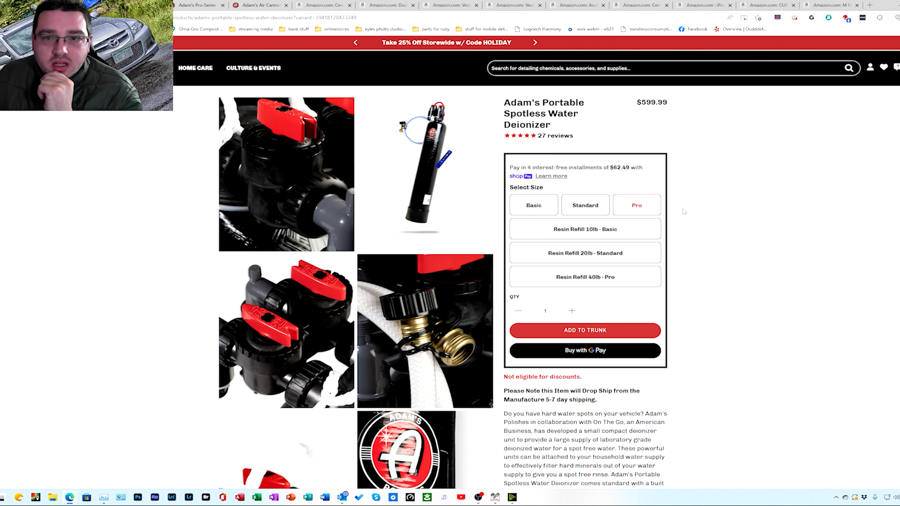
pyautogui.moveTo(760, 149)
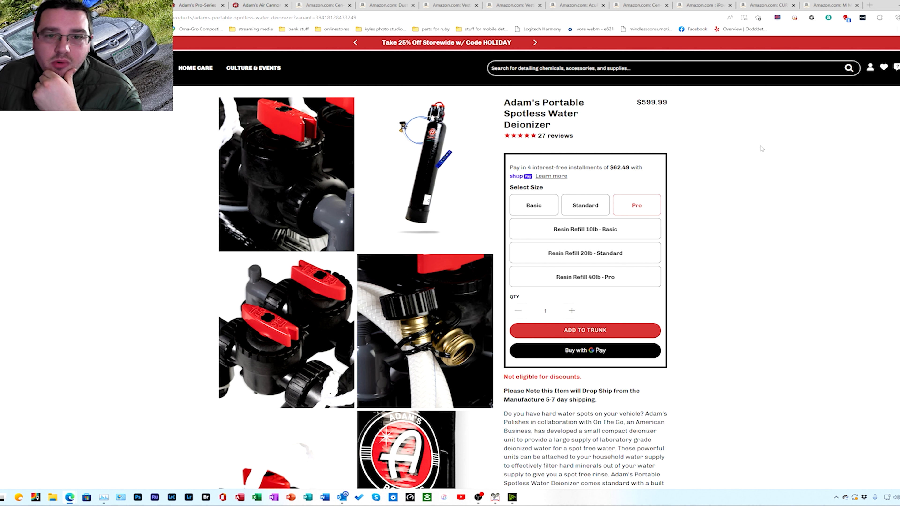
pyautogui.scroll(-3)
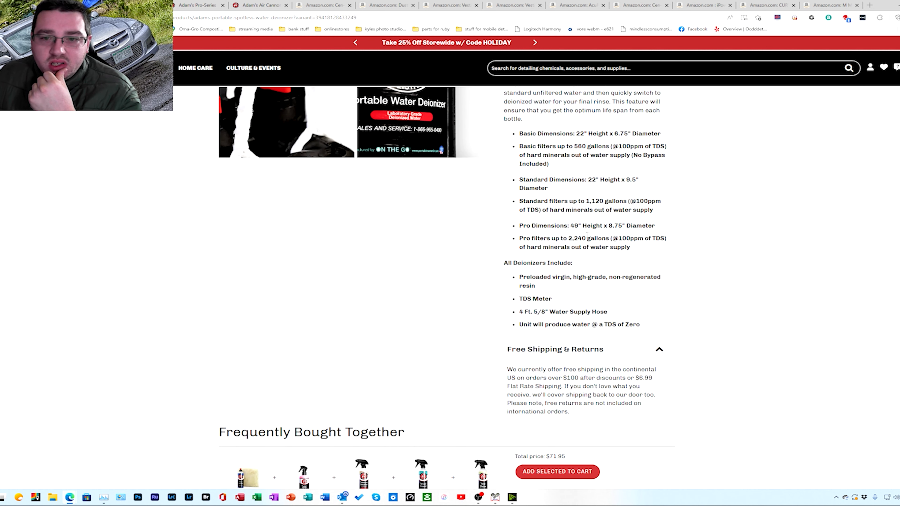
pyautogui.moveTo(722, 207)
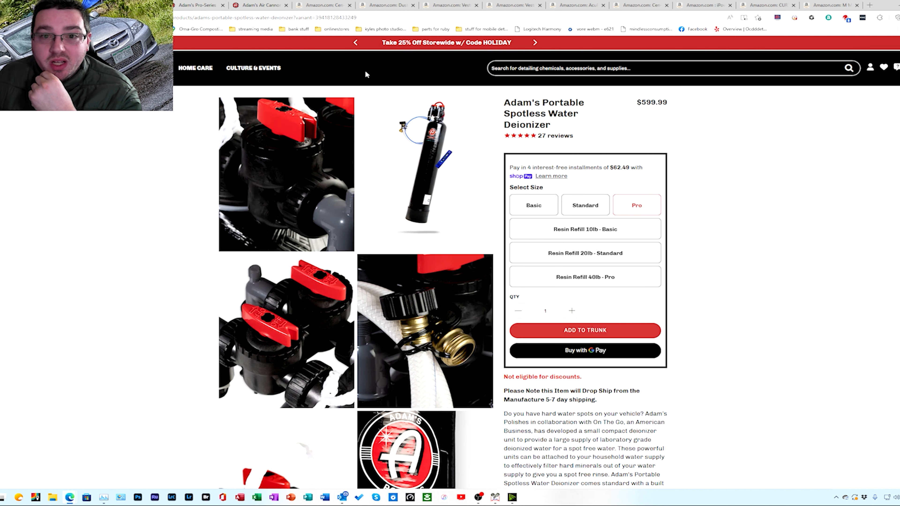
pyautogui.moveTo(202, 6)
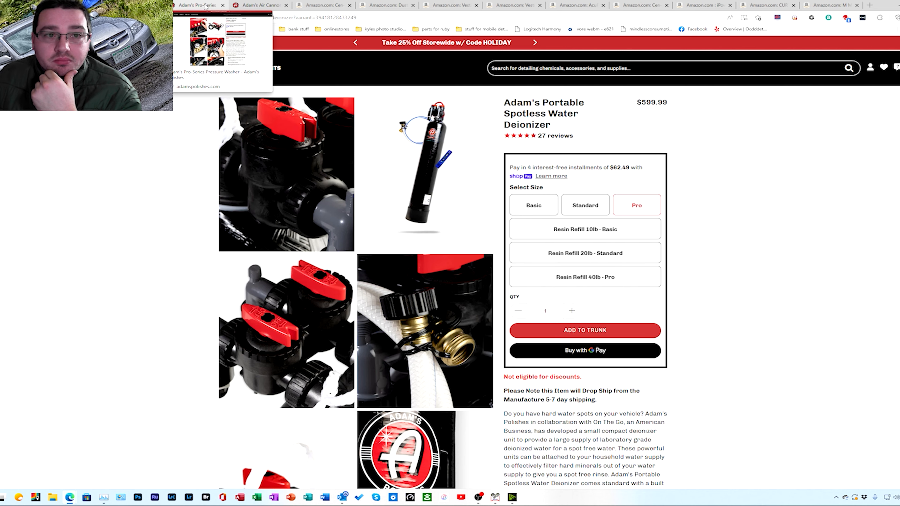
# Step: View the Pro-Series Pressure Washer page, then the Air Cannon Jr. page at $229.99
pyautogui.click(203, 5)
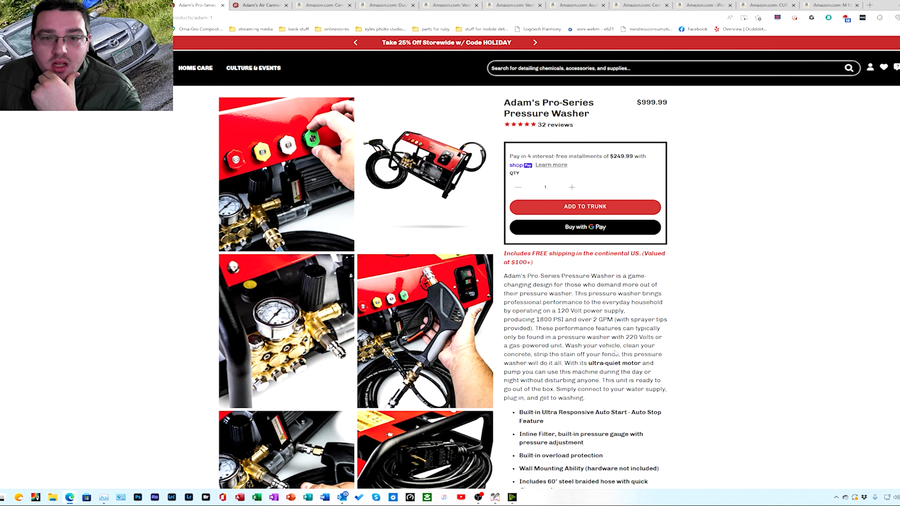
pyautogui.moveTo(799, 305)
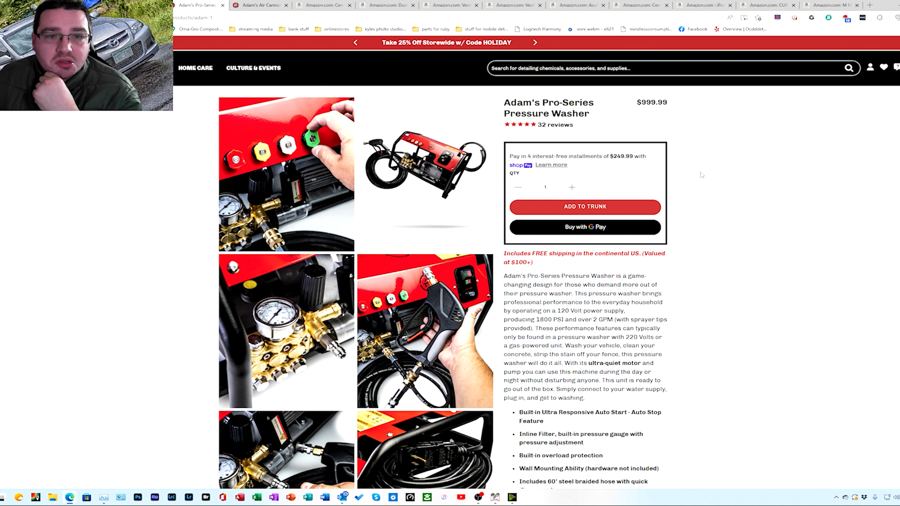
pyautogui.click(258, 5)
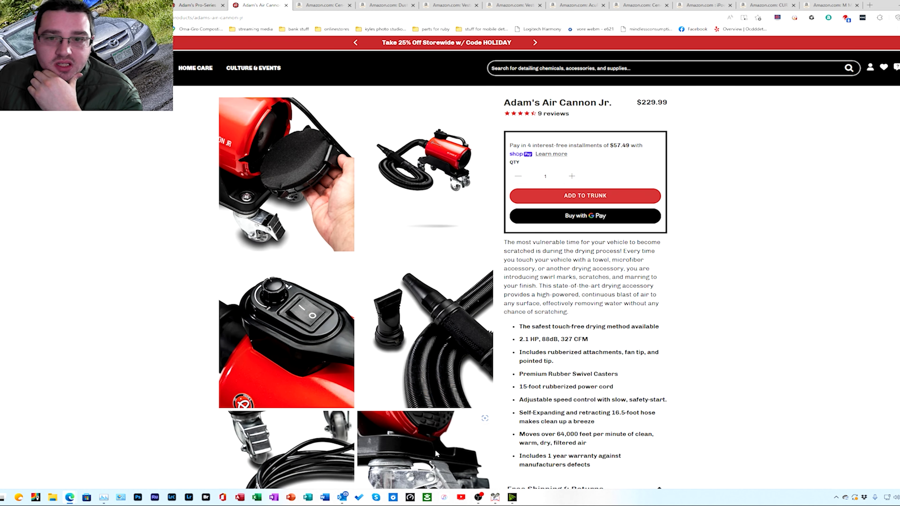
pyautogui.scroll(-3)
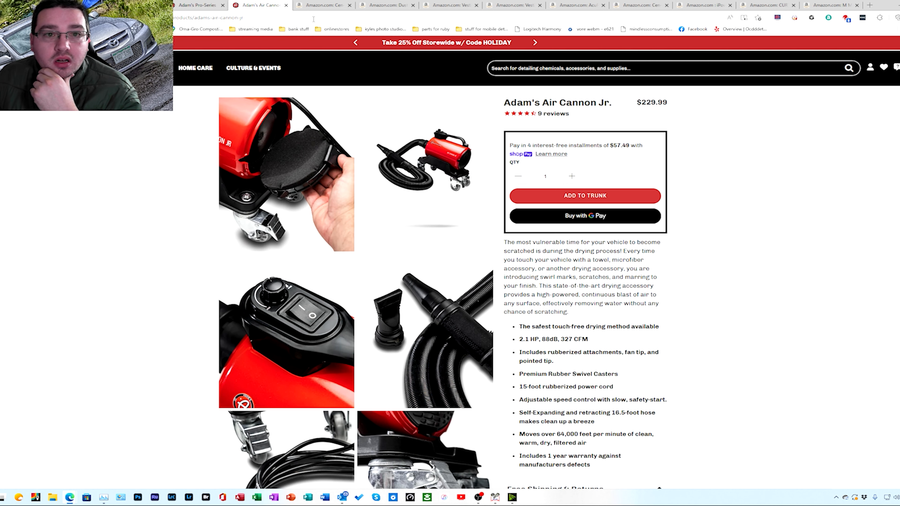
# Step: Review the Dust Deputy 2.5 cyclone separator listing before the Vestil 5-gallon steel pail page
pyautogui.click(323, 5)
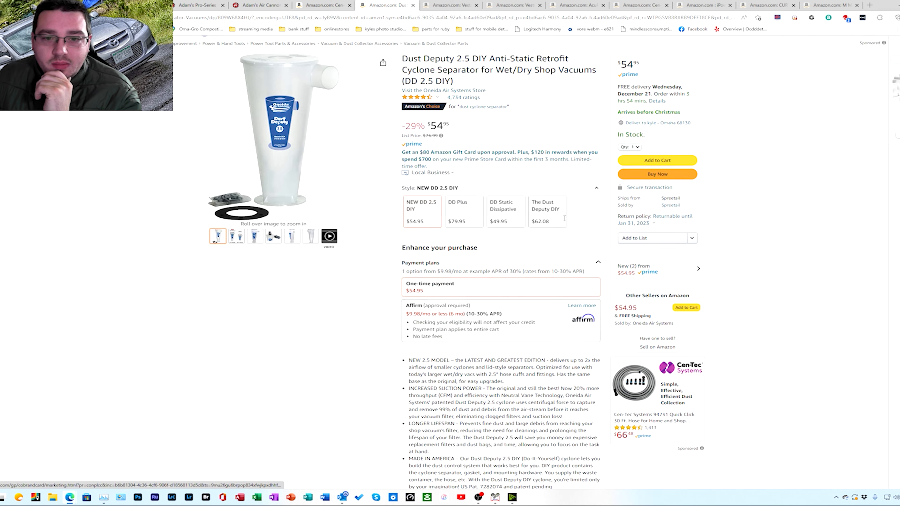
pyautogui.scroll(-3)
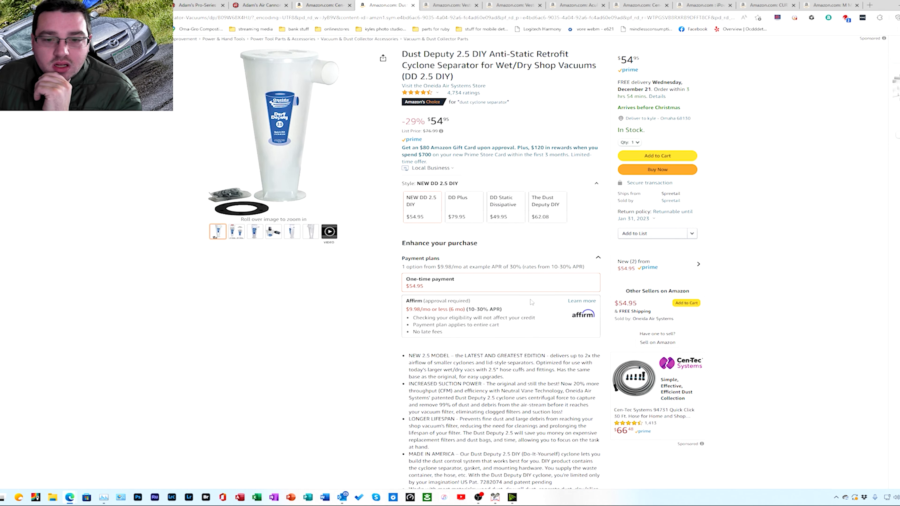
pyautogui.scroll(3)
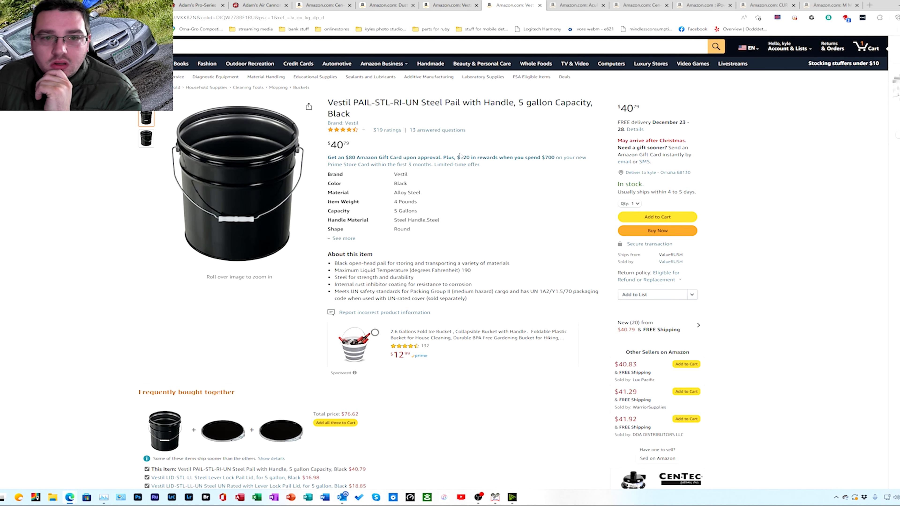
pyautogui.moveTo(480, 229)
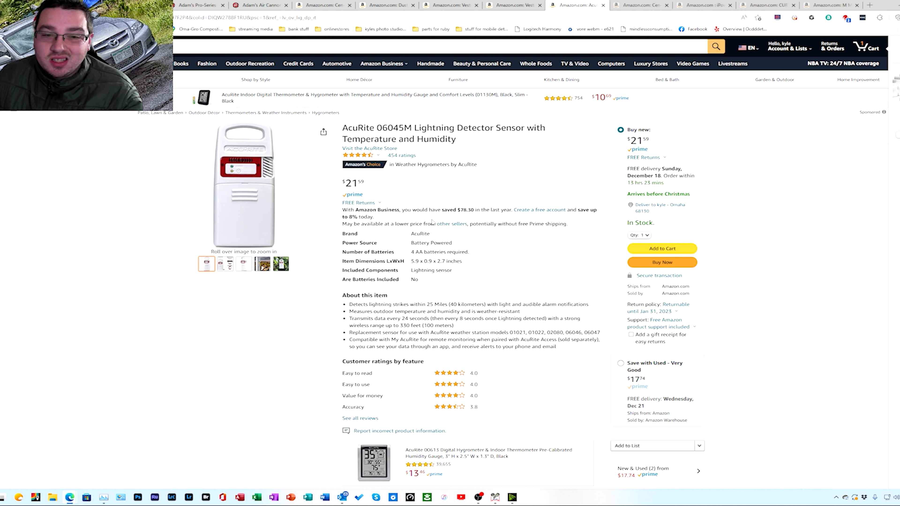
pyautogui.moveTo(454, 205)
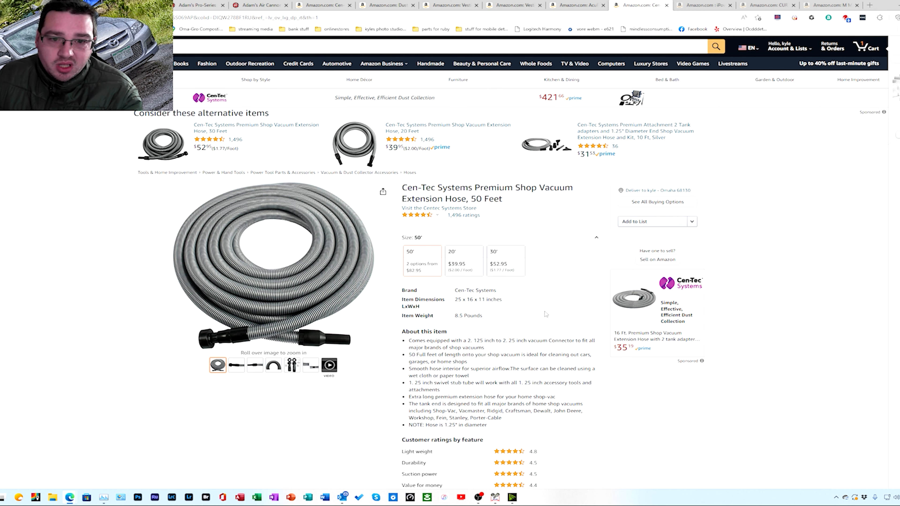
pyautogui.moveTo(530, 325)
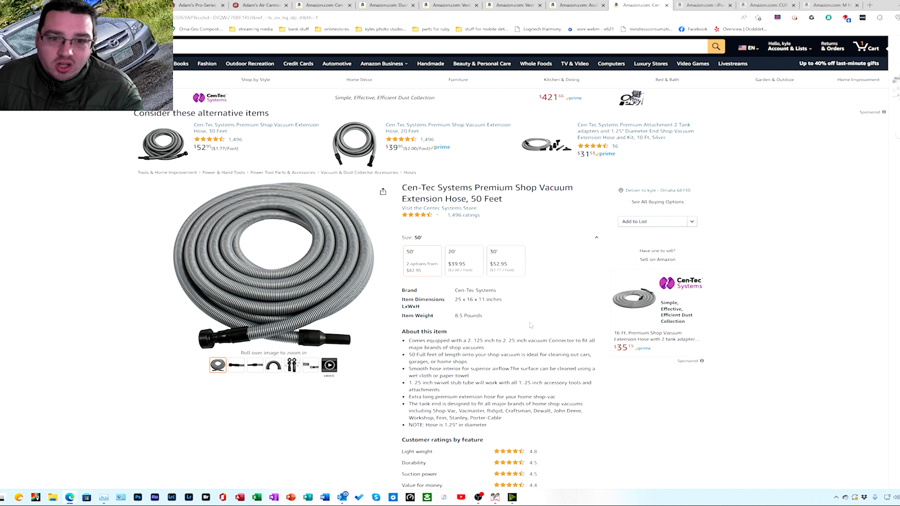
pyautogui.moveTo(515, 327)
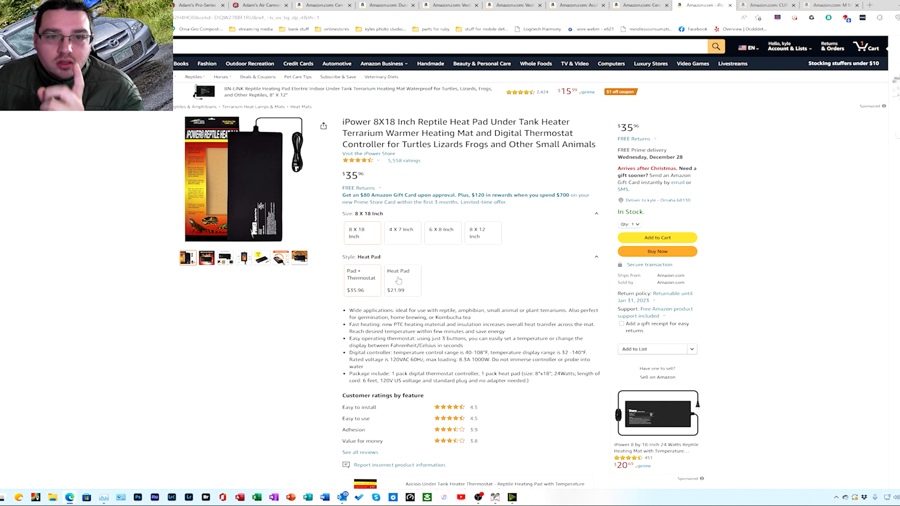
# Step: Select the Pad + Thermostat style on the iPower 8x18-inch reptile heat pad listing at $35.96
pyautogui.click(362, 280)
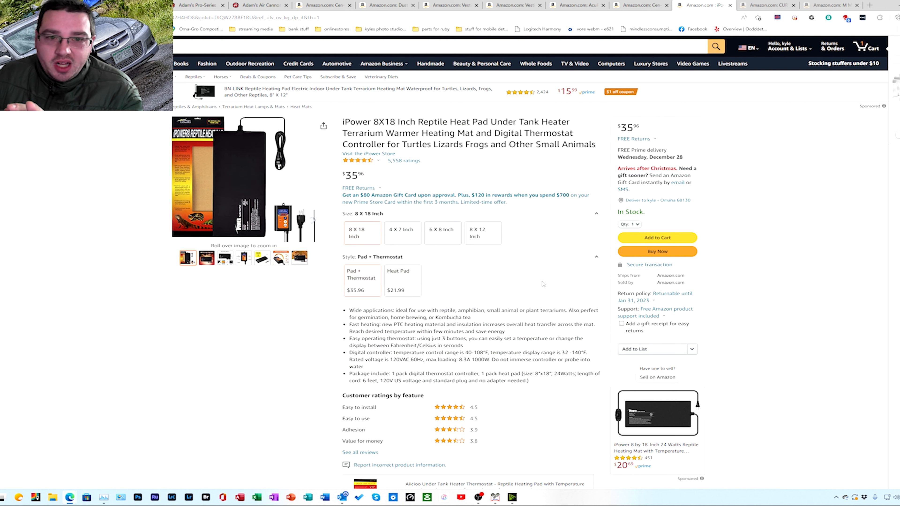
pyautogui.moveTo(535, 293)
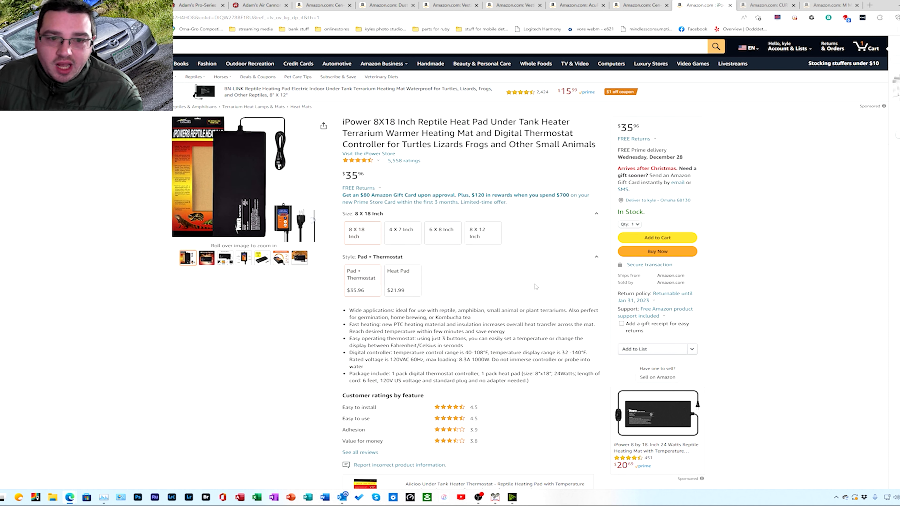